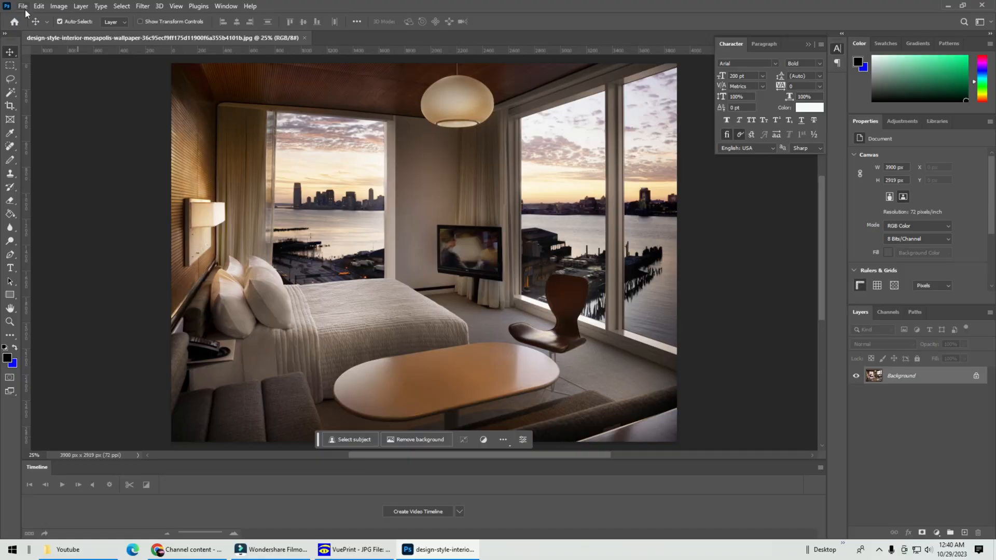
# Create a blank 3840×2160 document, then add a layer on the room photo and fill a blue rectangle.
pyautogui.click(22, 6)
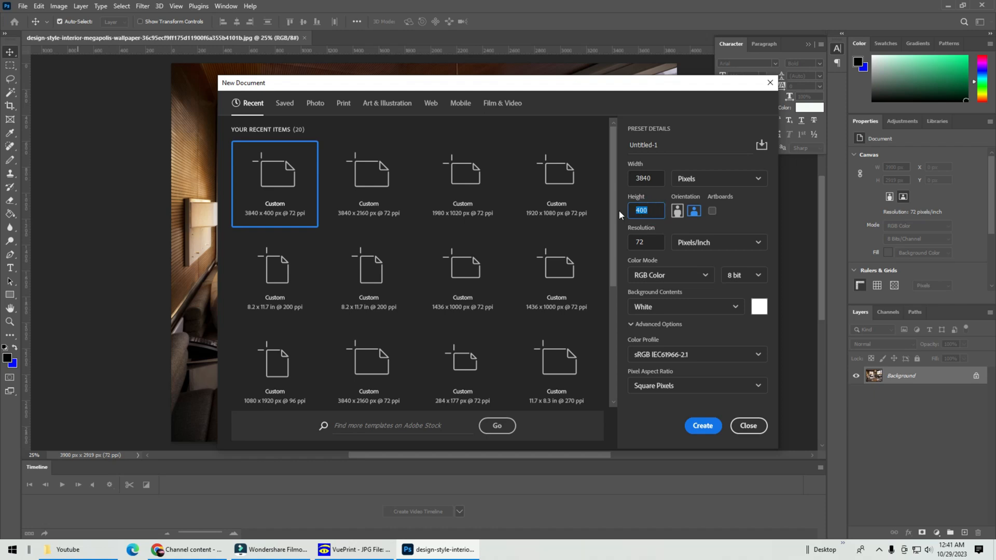
pyautogui.write('2160')
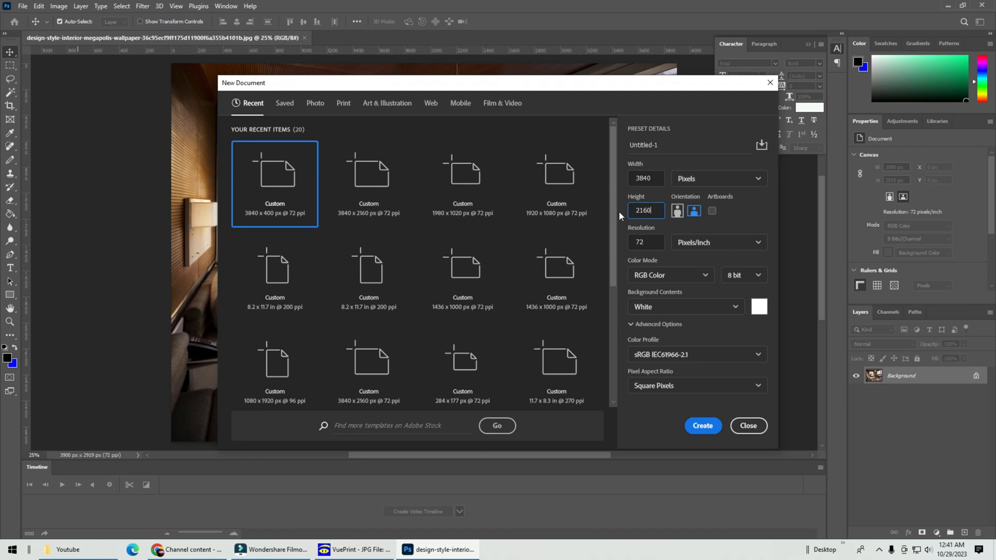
pyautogui.click(702, 425)
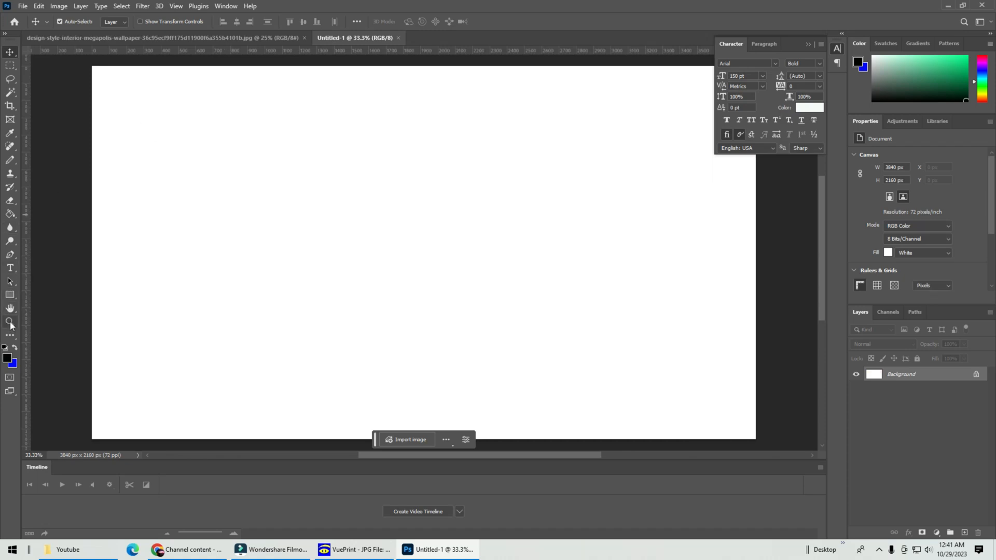
pyautogui.click(11, 213)
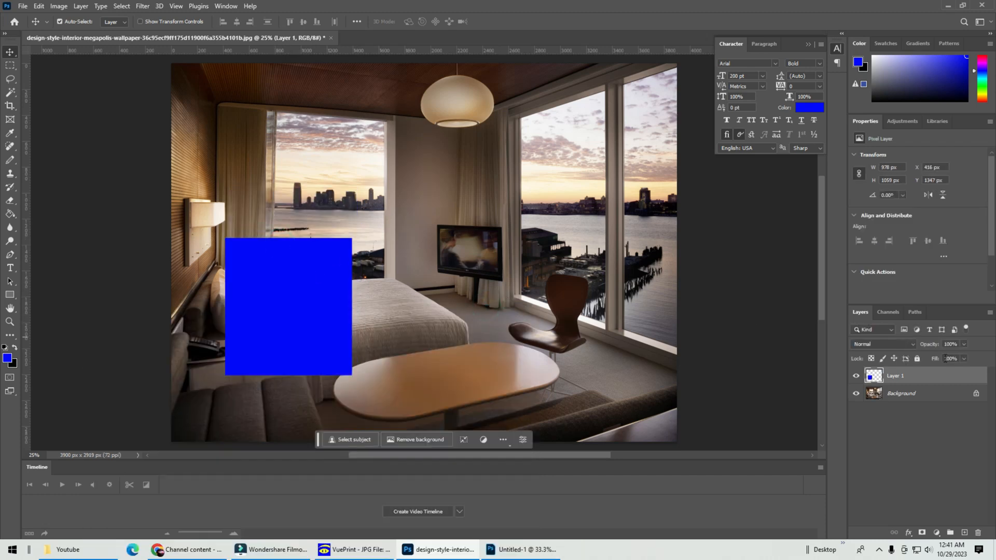
# Duplicate the blue rectangle layer and move the copy onto the right window.
pyautogui.rightClick(895, 376)
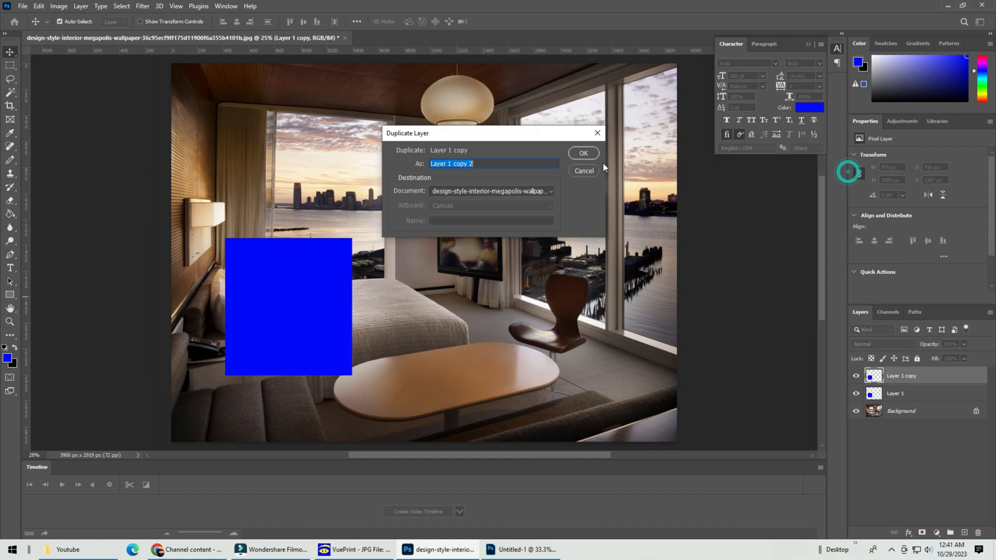
pyautogui.click(582, 153)
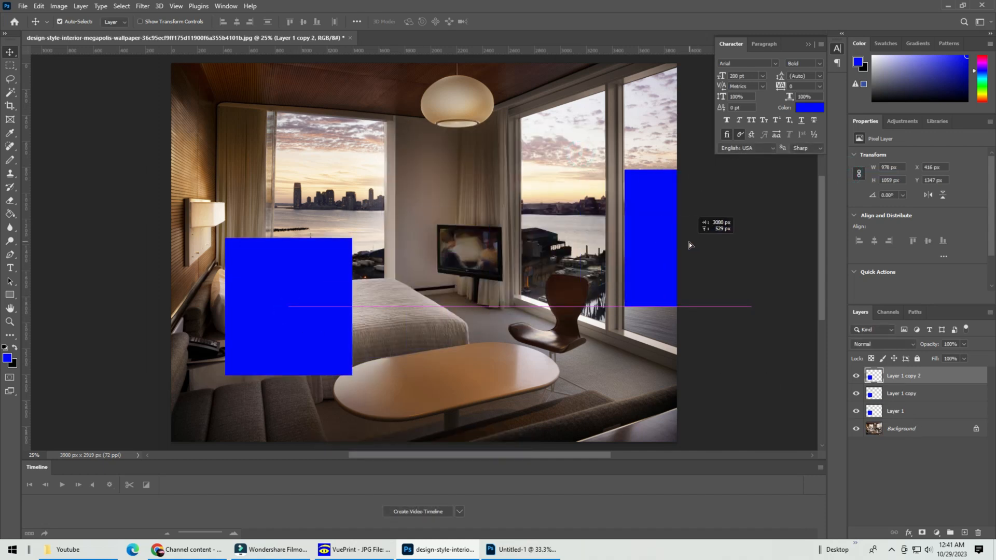
pyautogui.moveTo(649, 239); pyautogui.dragTo(650, 213)
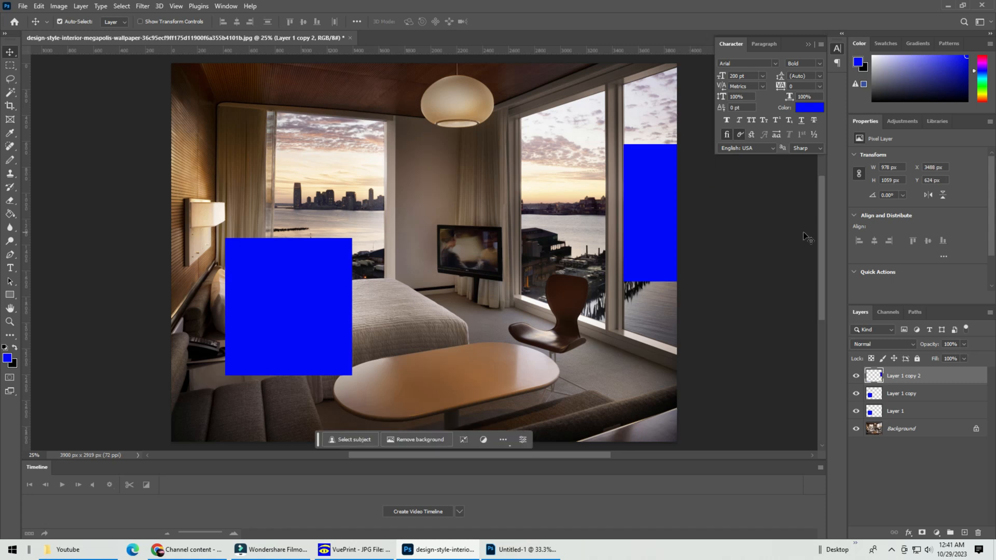
# Stretch and tilt the copy with Ctrl+T to fill the right window pane, then select the middle rectangle.
pyautogui.press('ctrl+t')
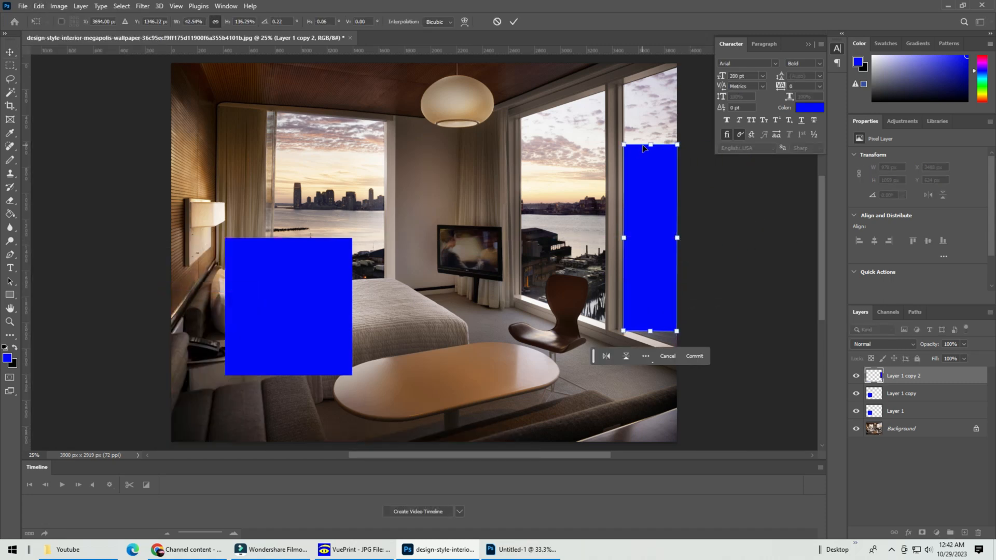
pyautogui.moveTo(652, 146); pyautogui.dragTo(676, 70)
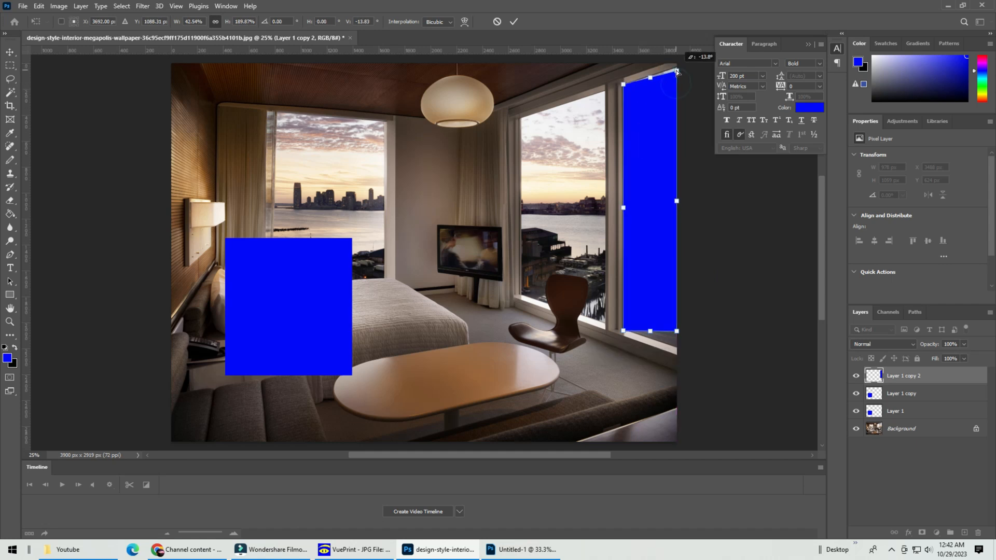
pyautogui.moveTo(676, 72); pyautogui.dragTo(678, 349)
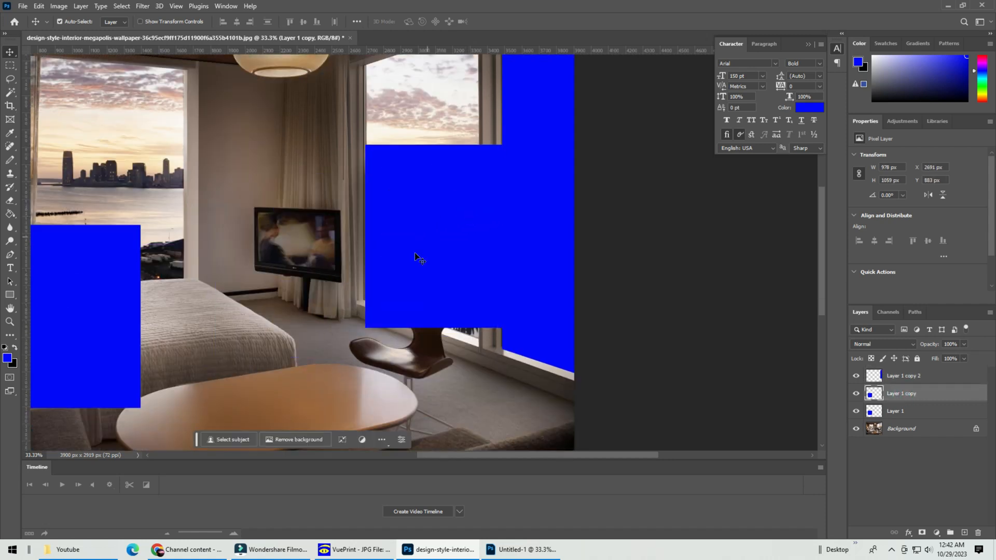
pyautogui.click(38, 6)
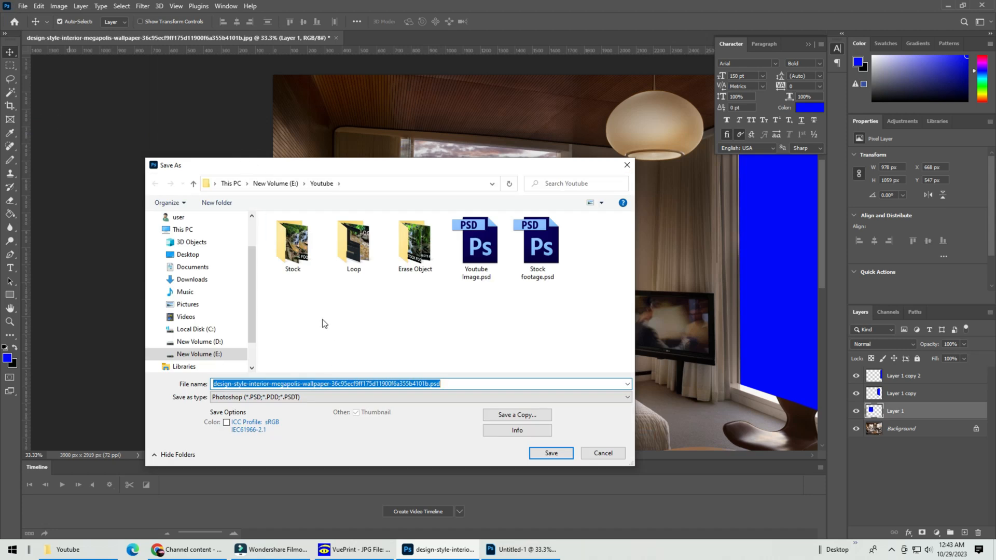
# Save as Rain.psd and scale the left rectangle down to the bed over the central window.
pyautogui.click(550, 453)
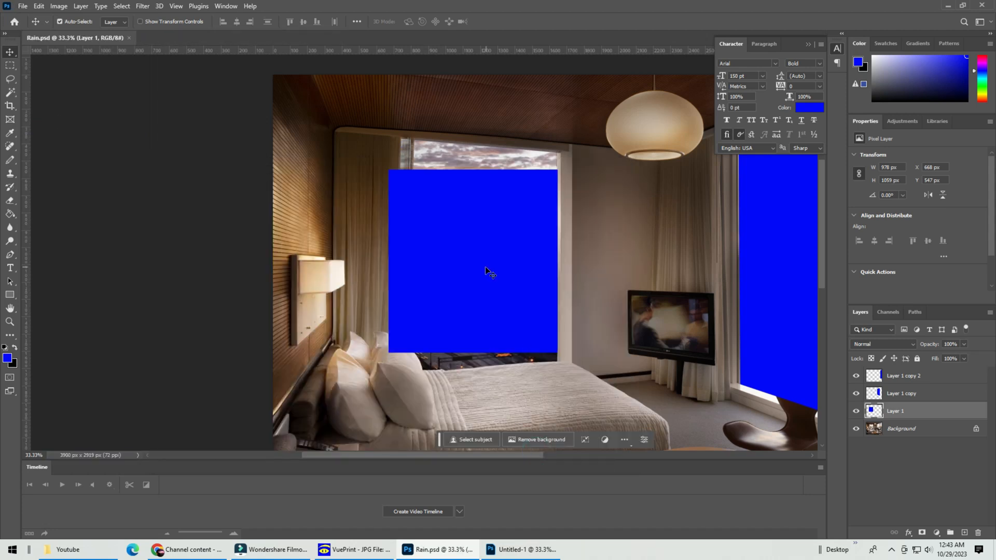
pyautogui.click(39, 6)
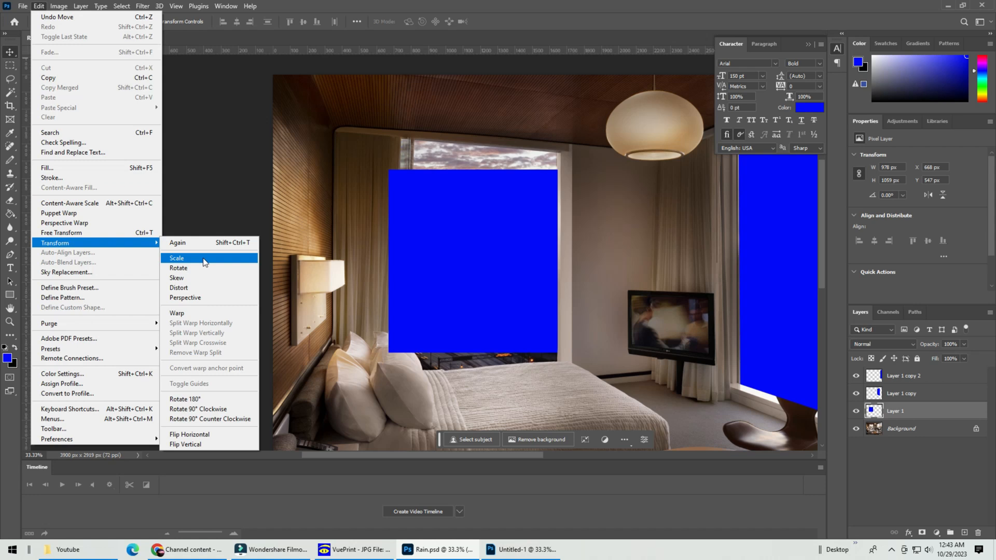
pyautogui.click(176, 258)
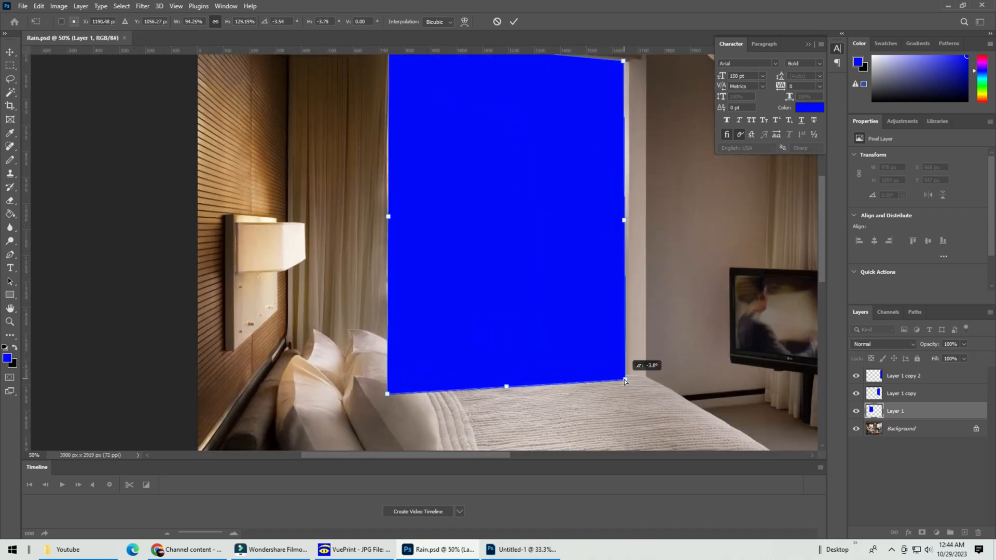
pyautogui.moveTo(623, 62); pyautogui.dragTo(623, 96)
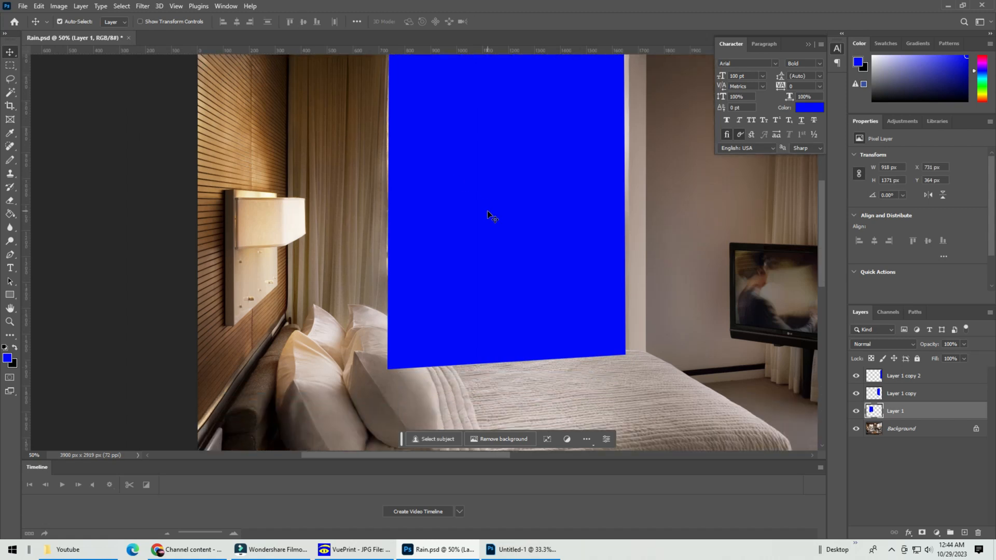
pyautogui.click(900, 428)
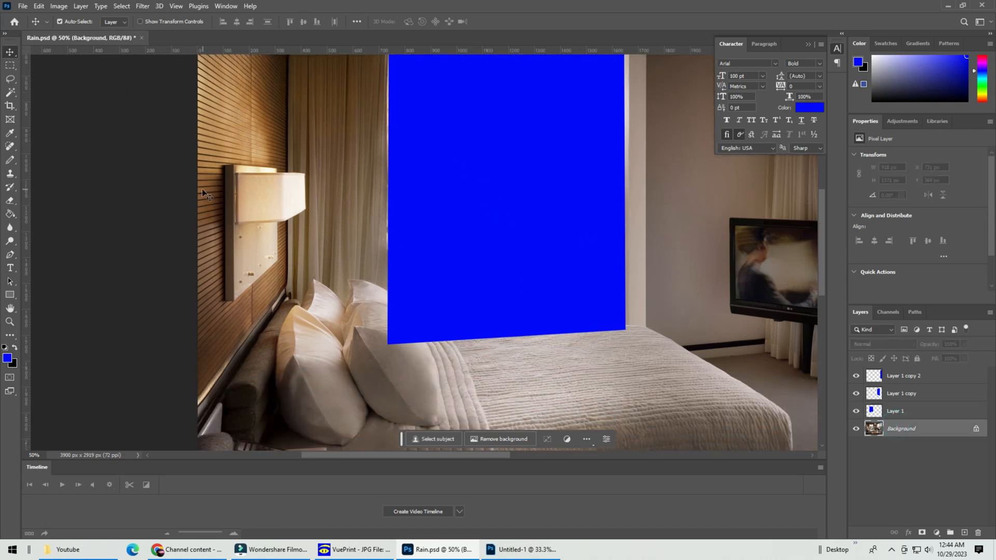
# Marquee the window area below the blue rectangle from the background and copy it to a layer above.
pyautogui.click(21, 7)
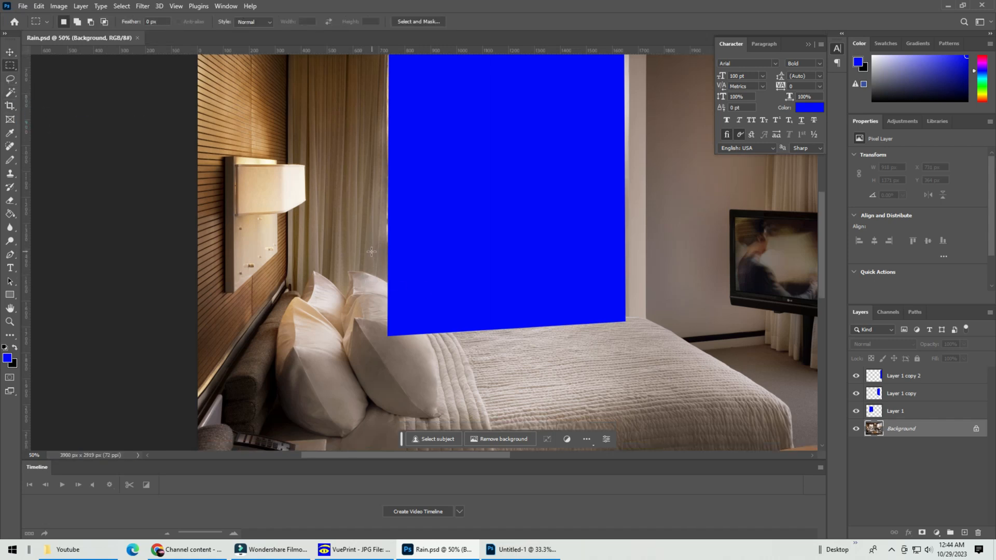
pyautogui.moveTo(371, 260); pyautogui.dragTo(509, 352)
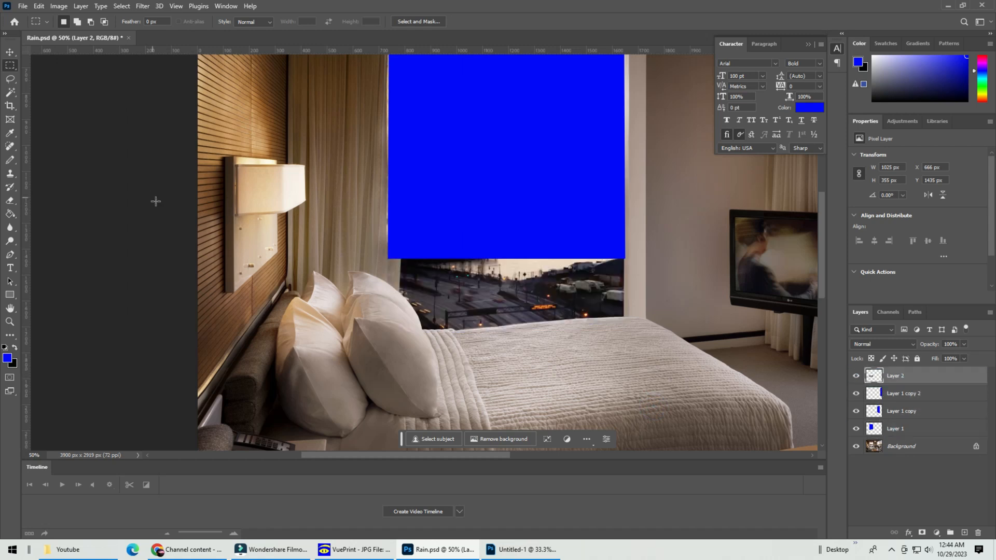
pyautogui.click(10, 202)
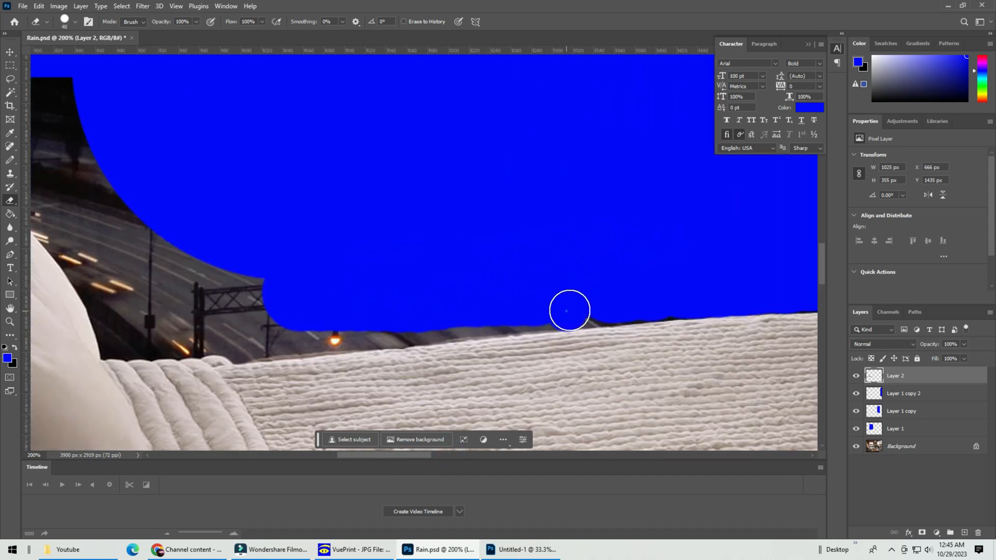
# Erase the leftover city view along the bed and beside the pillow so they sit in front of the blue.
pyautogui.moveTo(570, 310); pyautogui.dragTo(522, 316)
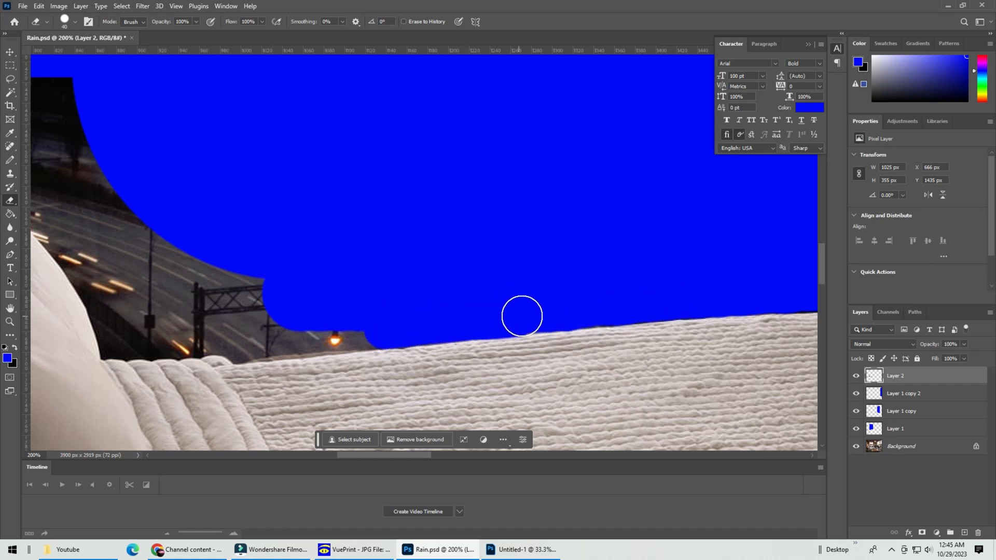
pyautogui.moveTo(520, 317); pyautogui.dragTo(242, 340)
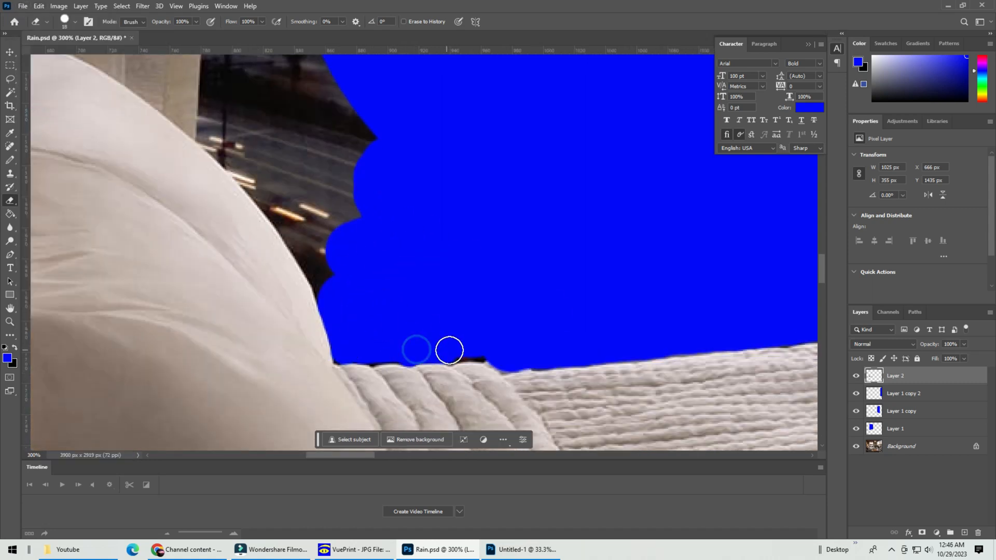
pyautogui.moveTo(449, 349); pyautogui.dragTo(294, 298)
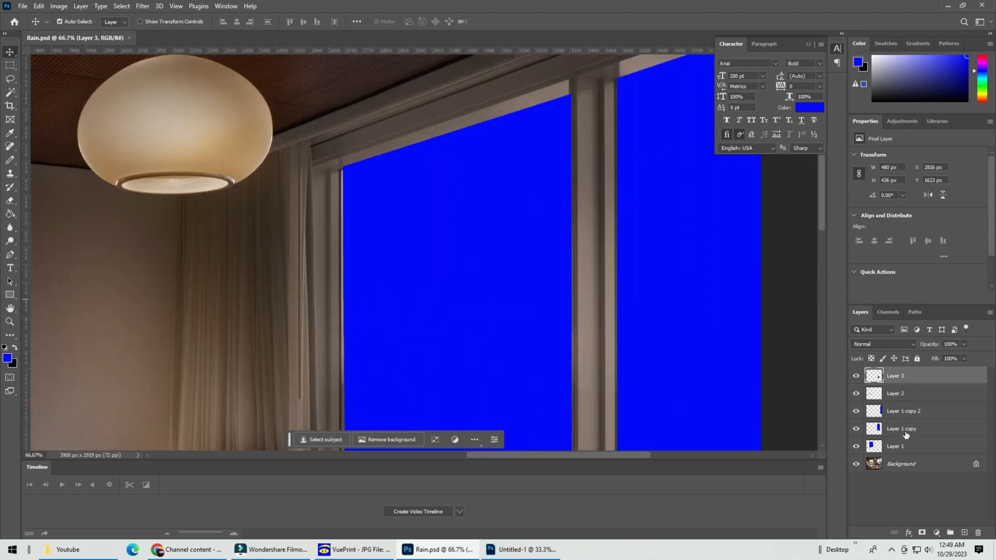
# Finish reshaping the right window rectangle, flatten all layers, and switch to the other Photoshop window showing Rain1.psd.
pyautogui.click(901, 428)
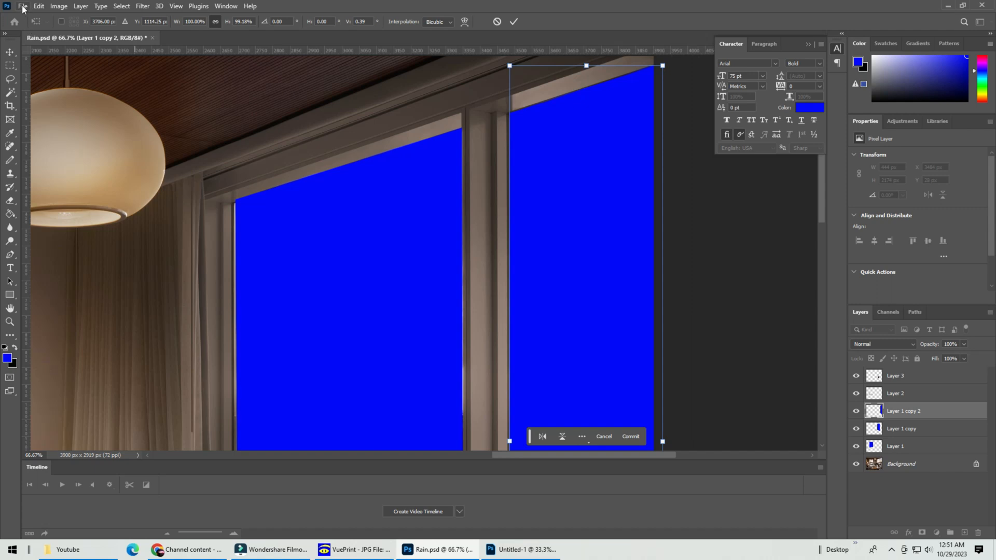
pyautogui.click(39, 7)
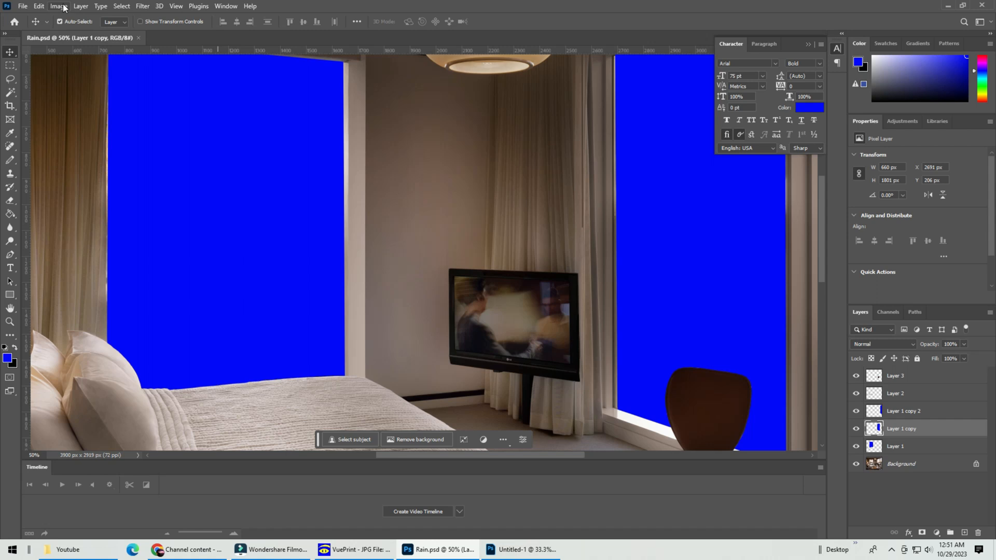
pyautogui.click(81, 6)
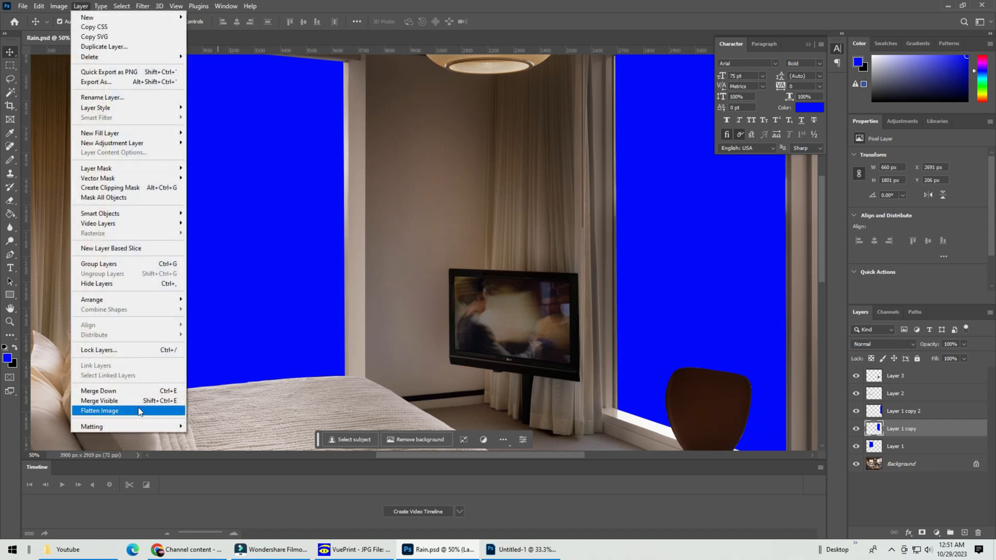
pyautogui.click(100, 411)
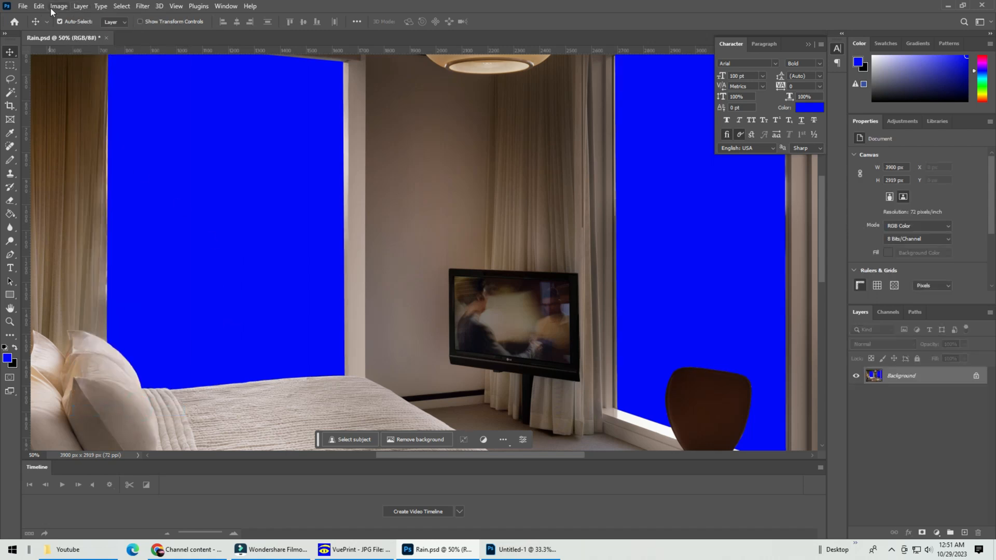
pyautogui.click(58, 6)
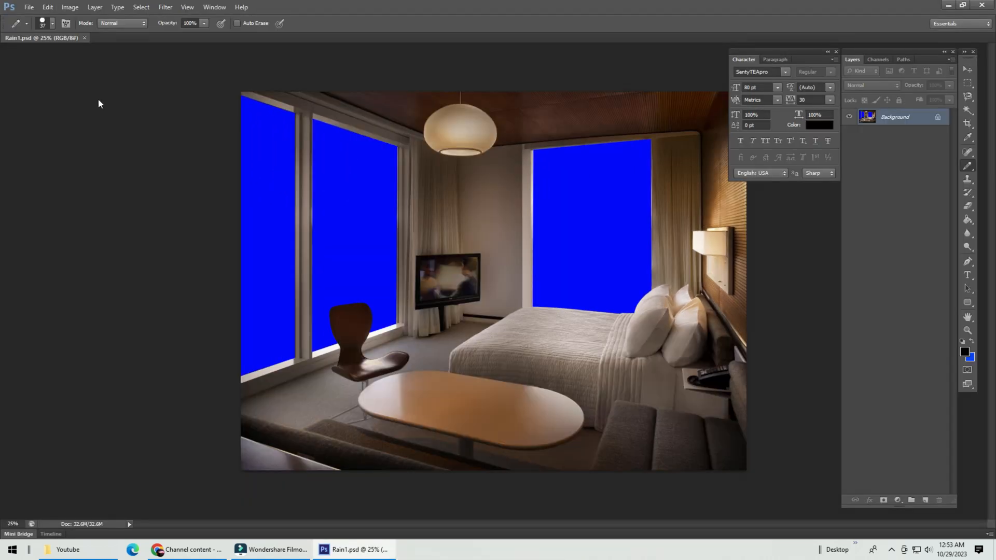
# Open the rainforest waterfall picture from disk to bring it into the room document as Layer 1.
pyautogui.click(29, 7)
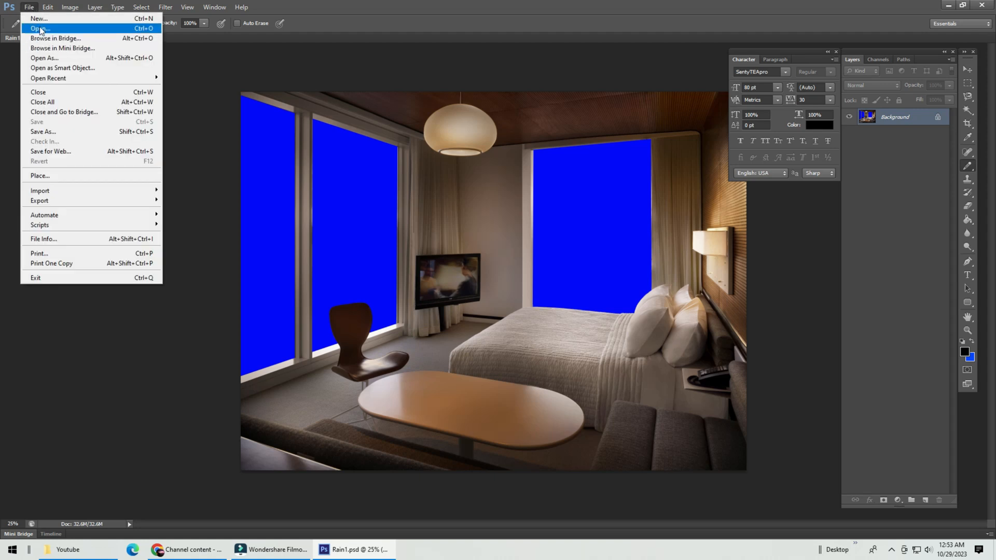
pyautogui.click(39, 28)
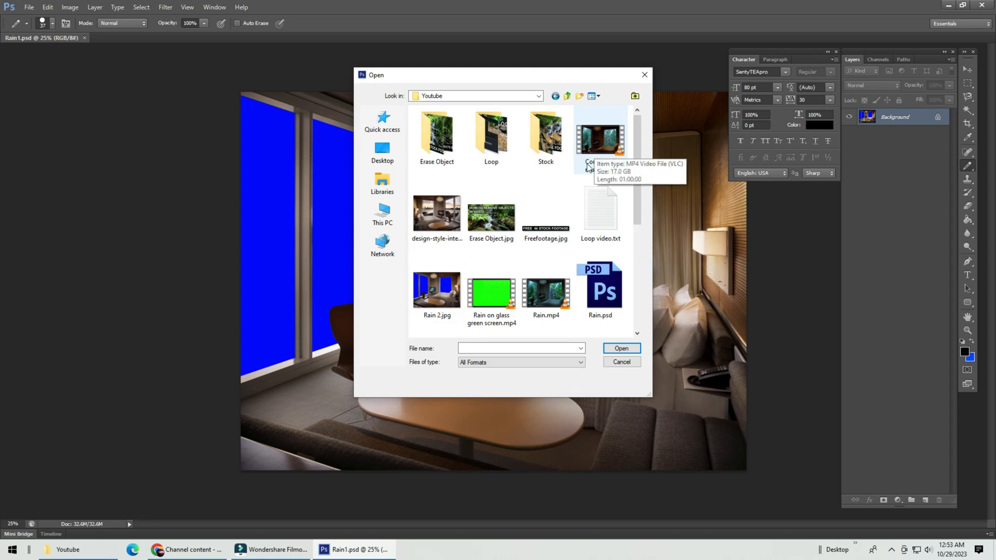
pyautogui.scroll(-3)
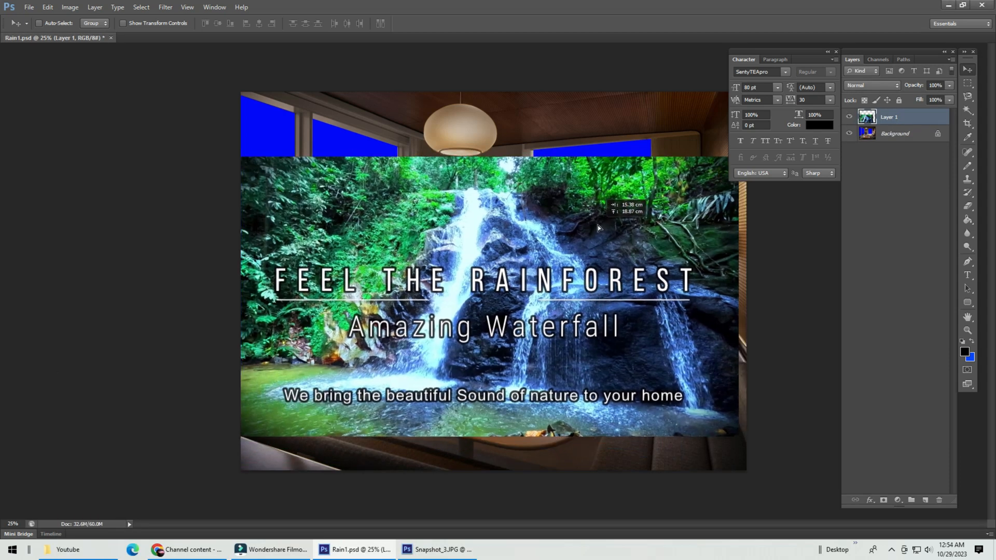
# Distort the waterfall layer so its corners pin to the wall TV screen and apply the transform.
pyautogui.click(46, 8)
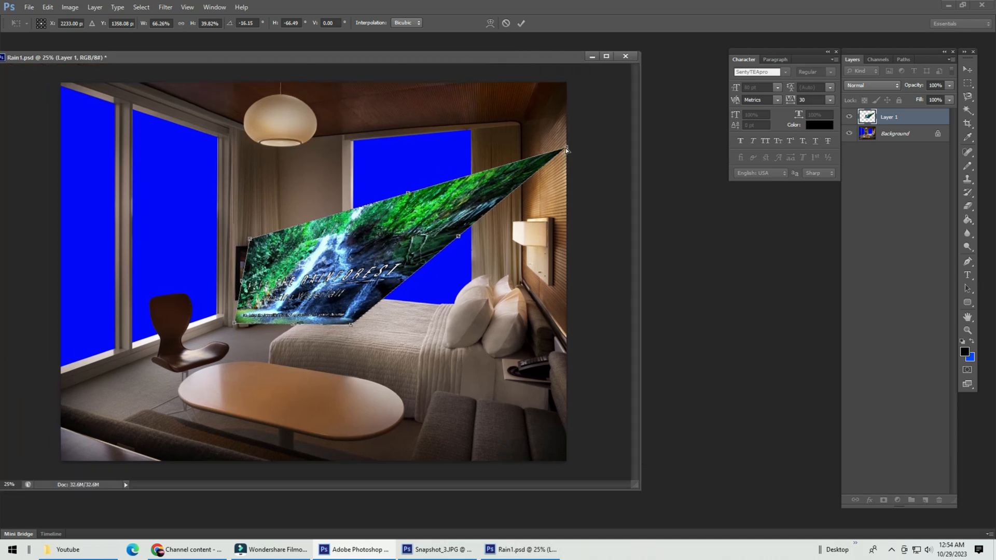
pyautogui.moveTo(564, 151); pyautogui.dragTo(299, 250)
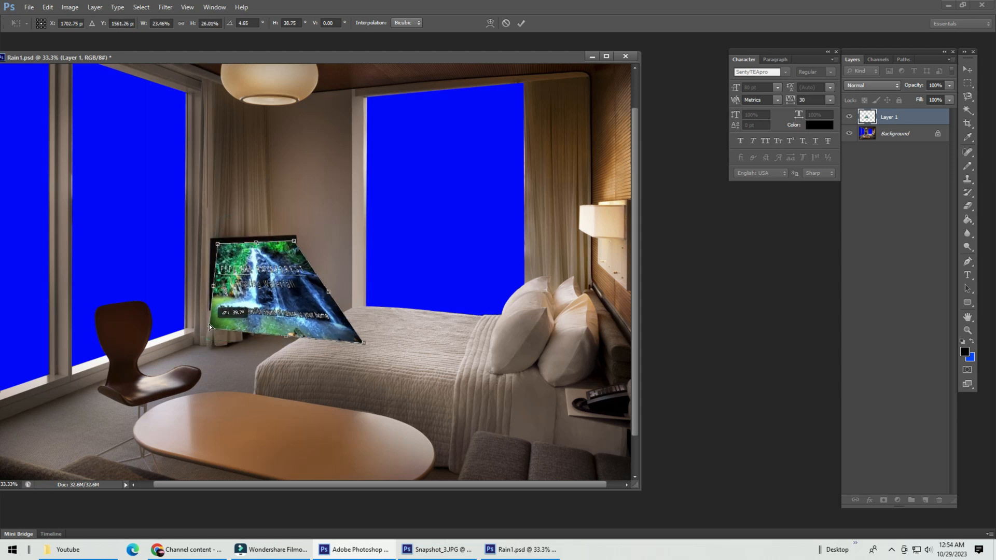
pyautogui.moveTo(364, 341); pyautogui.dragTo(324, 317)
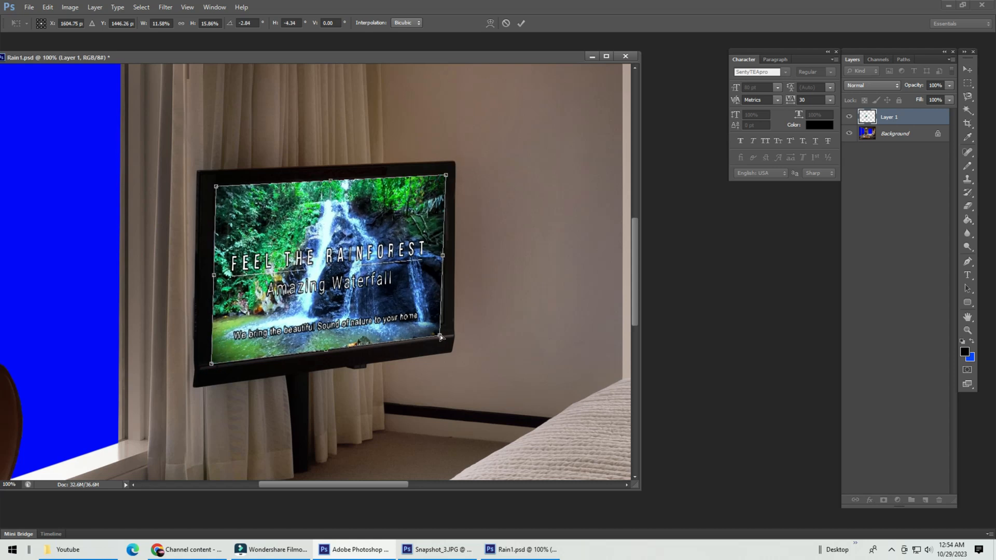
pyautogui.moveTo(442, 336); pyautogui.dragTo(443, 333)
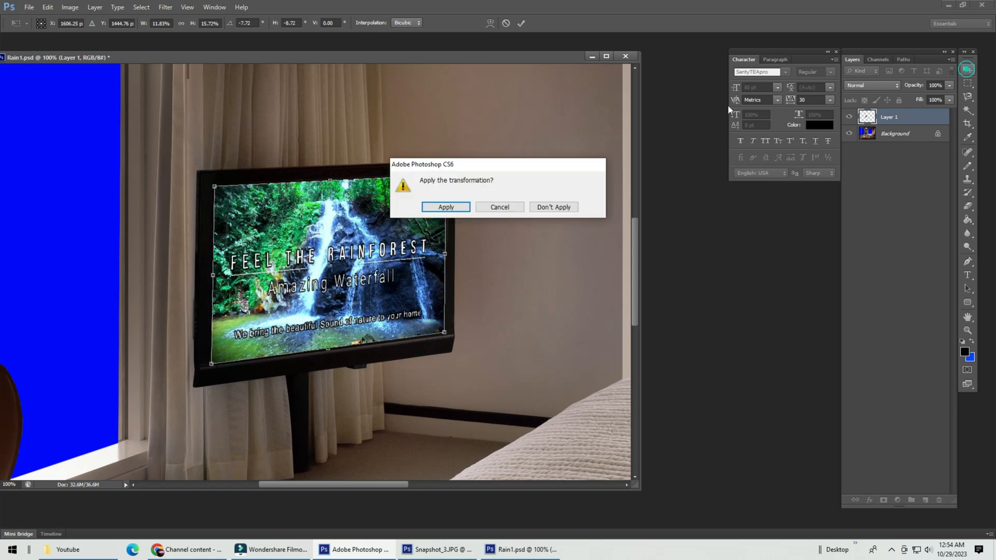
pyautogui.click(445, 207)
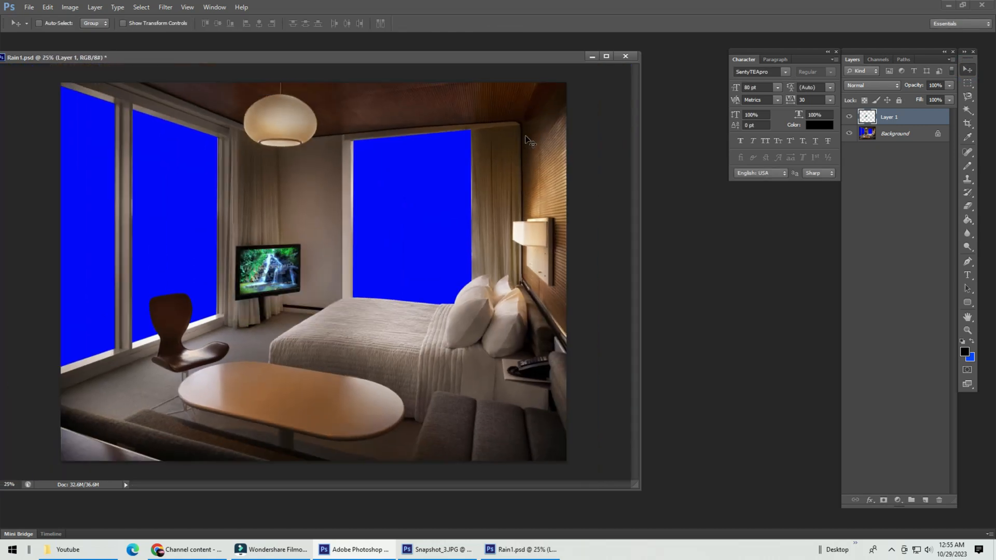
# Save the finished room image as Rain1.jpg.
pyautogui.click(95, 7)
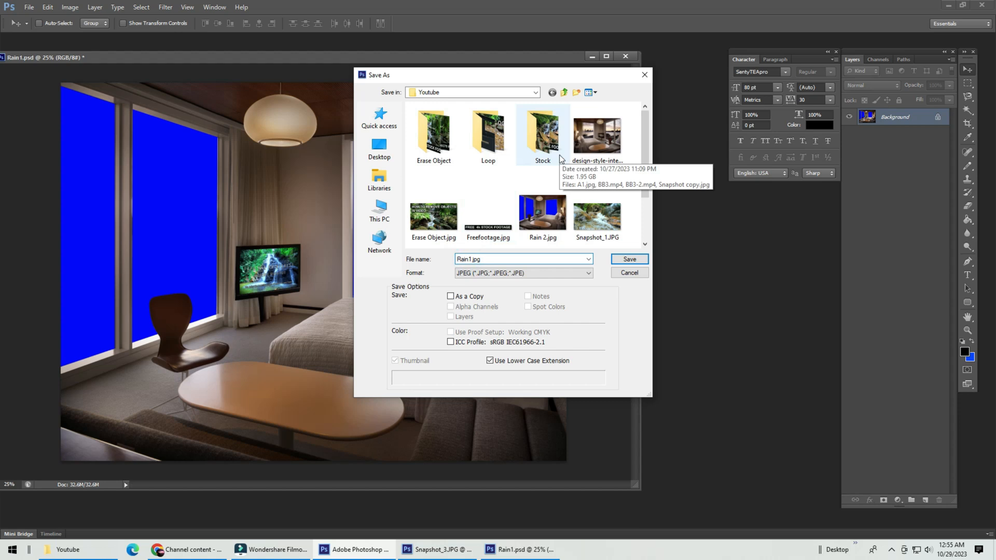
pyautogui.click(629, 259)
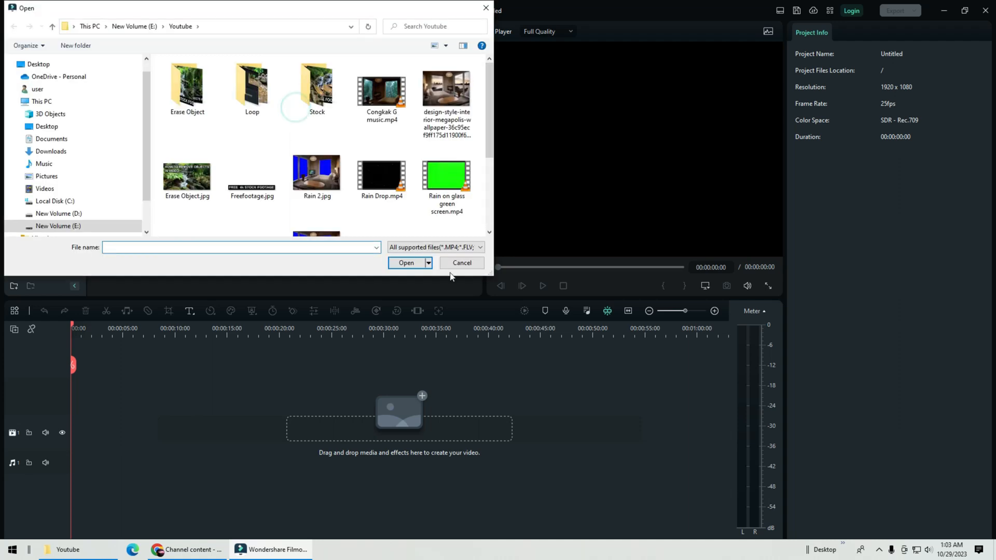
# Import Rain1, Rain3 and Rain Drop into the project media and start adding the forest footage to the timeline.
pyautogui.click(460, 262)
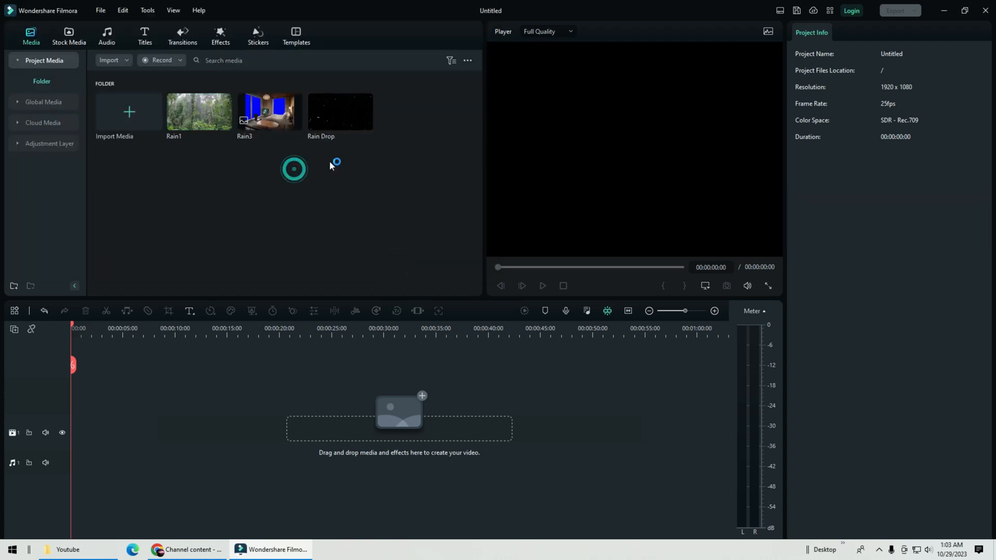
pyautogui.click(269, 111)
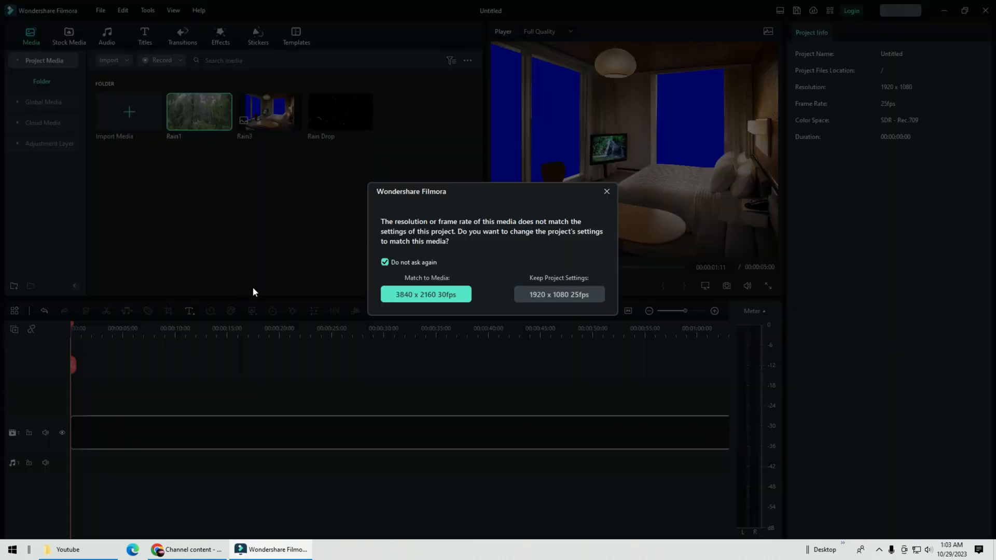
# Match the project to the media's 3840×2160 30fps and drag the room image onto a top track.
pyautogui.click(558, 294)
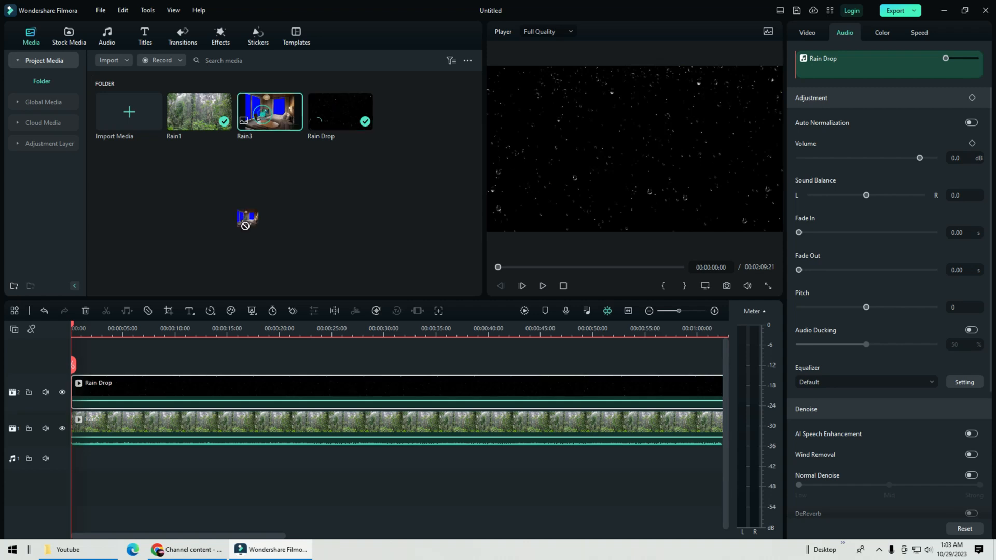
pyautogui.moveTo(267, 111); pyautogui.dragTo(97, 392)
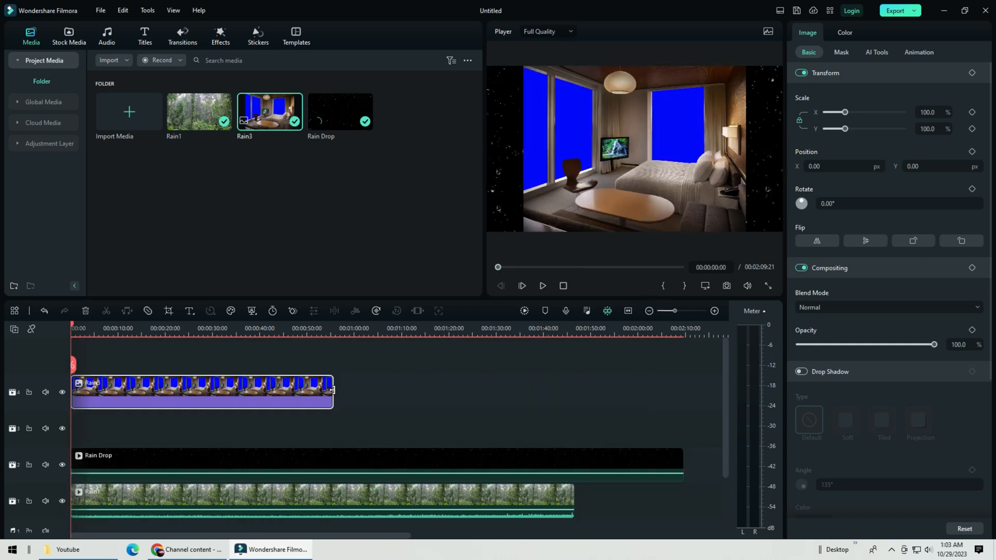
# Scale the room image to 133.7% to fill the frame and stretch it to the forest clip's length.
pyautogui.moveTo(332, 390); pyautogui.dragTo(570, 392)
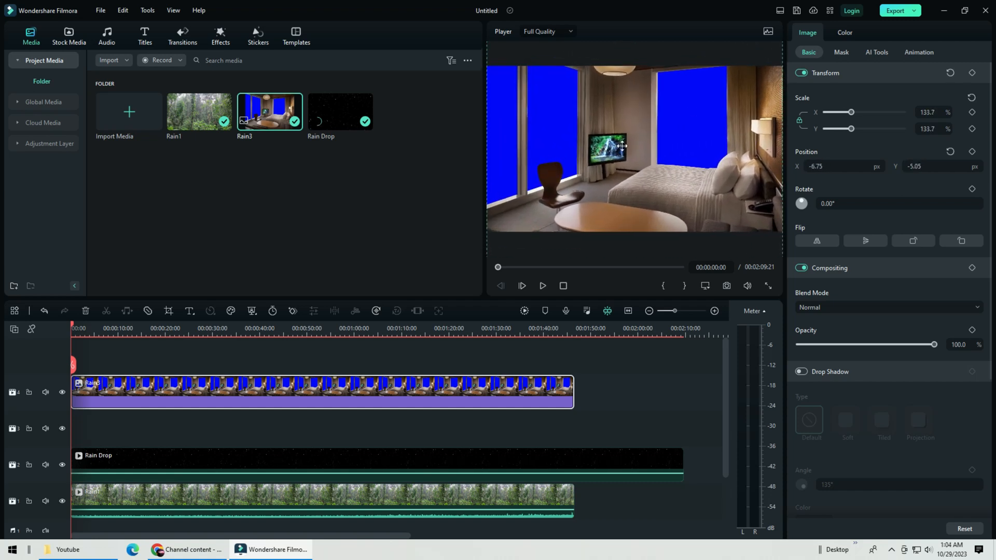
pyautogui.moveTo(621, 146); pyautogui.dragTo(635, 171)
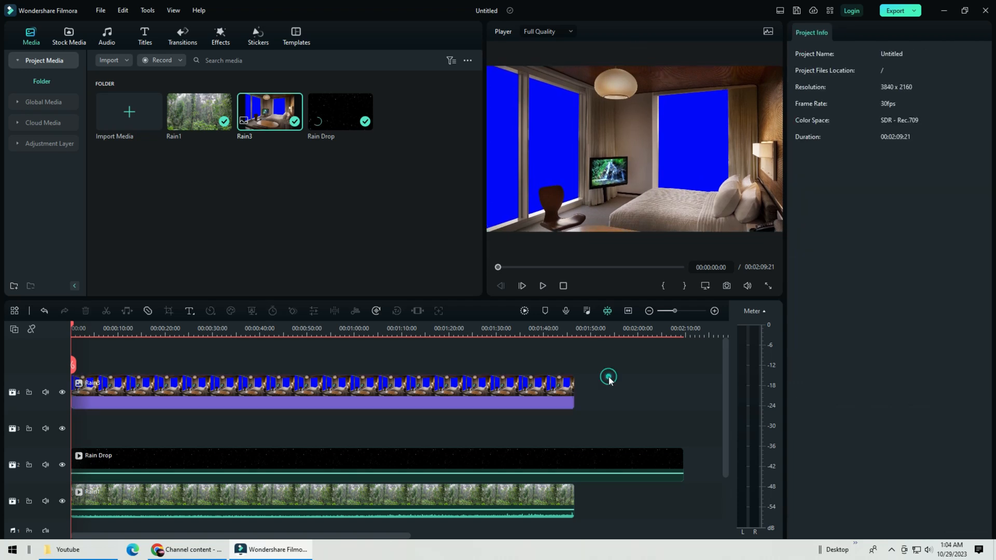
pyautogui.click(318, 393)
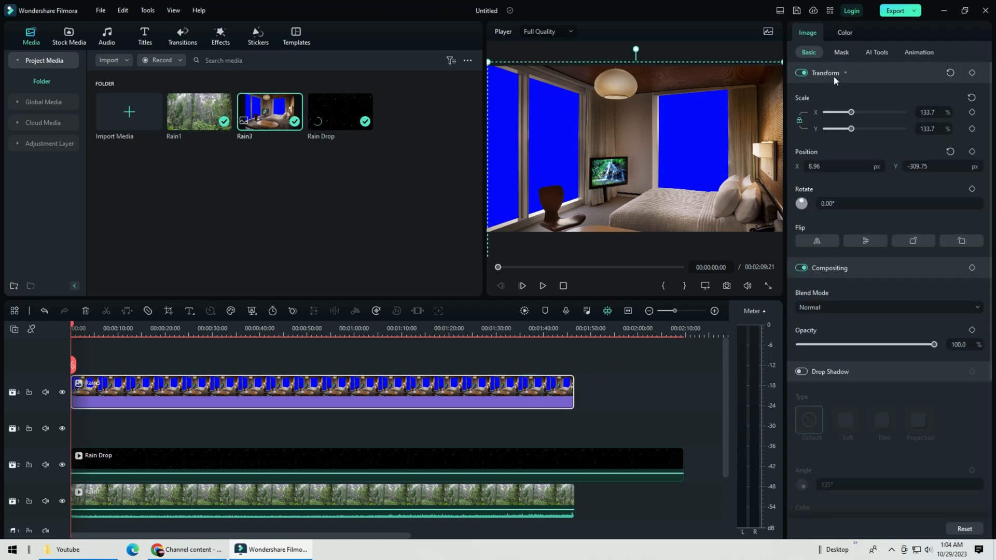
# Key the blue out of Rain3 and fit Rain Drop at scale 31.5/102.5 over the windows, duplicated onto track 3.
pyautogui.click(876, 52)
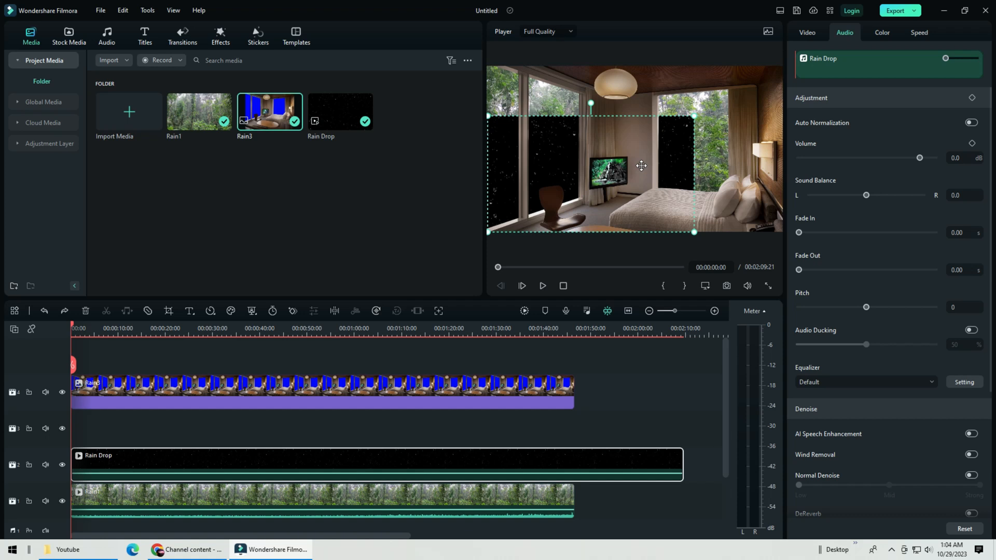
pyautogui.click(807, 32)
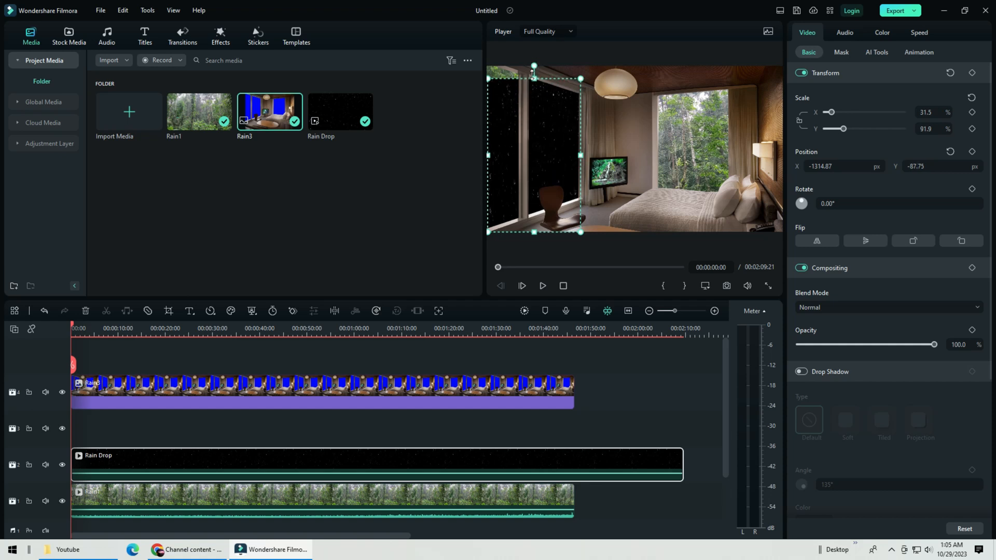
pyautogui.click(541, 286)
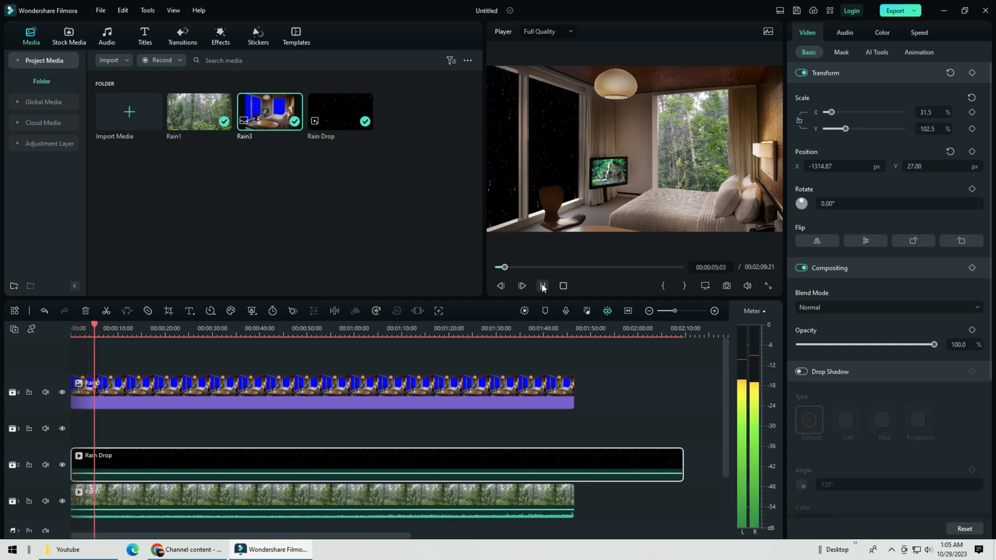
pyautogui.click(541, 285)
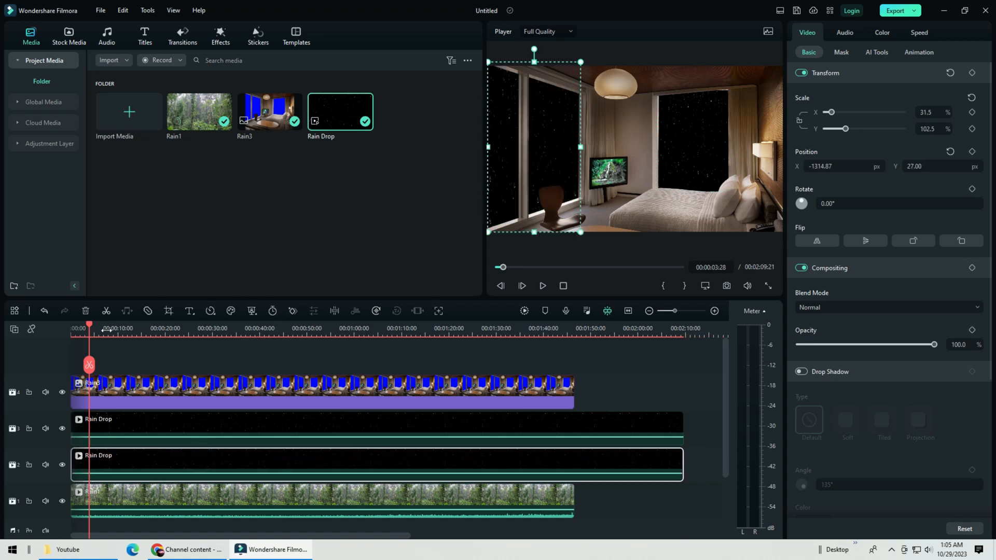
pyautogui.click(542, 285)
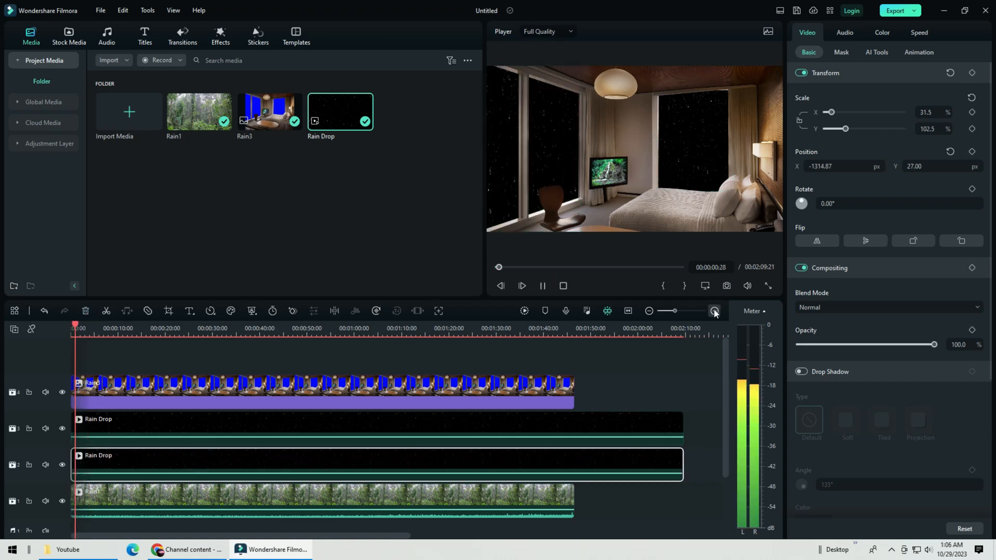
# Chroma-key black out of both Rain Drop clips with the eyedropper so the forest shows through the windows.
pyautogui.click(767, 285)
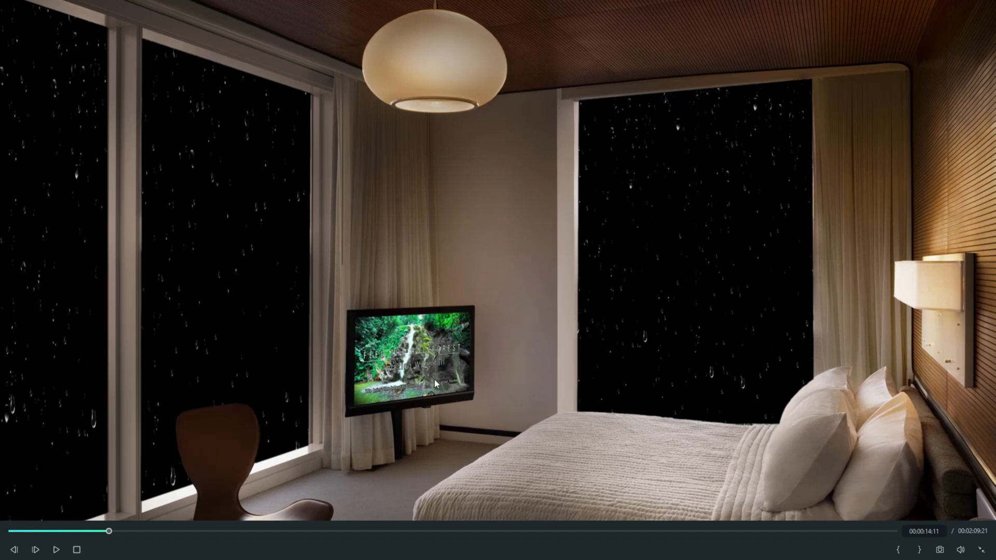
pyautogui.click(56, 549)
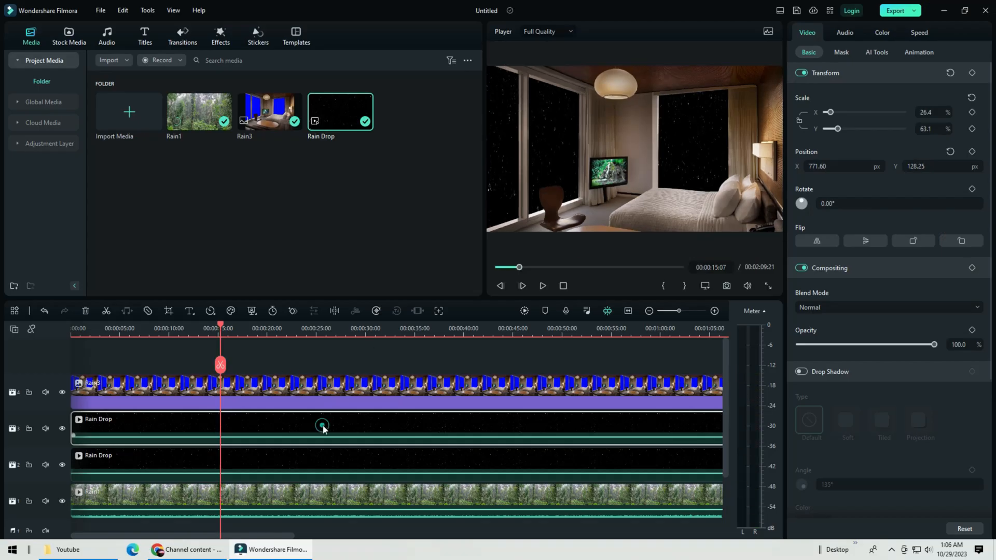
pyautogui.click(875, 52)
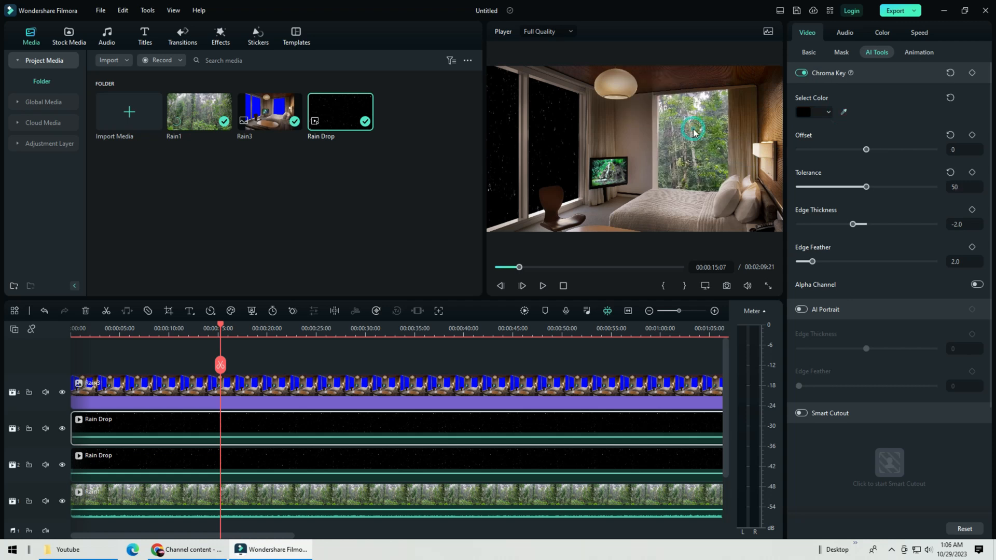
pyautogui.click(694, 129)
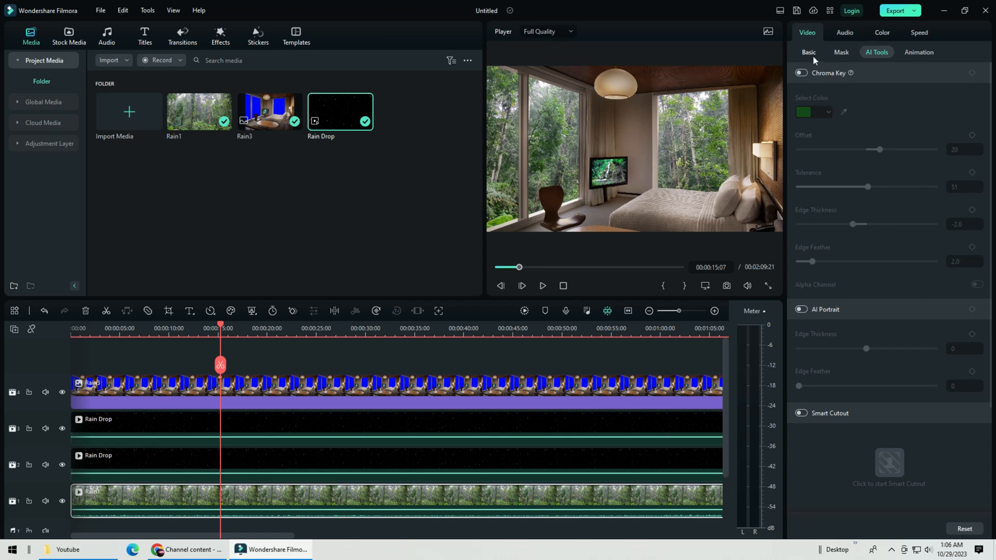
pyautogui.click(881, 32)
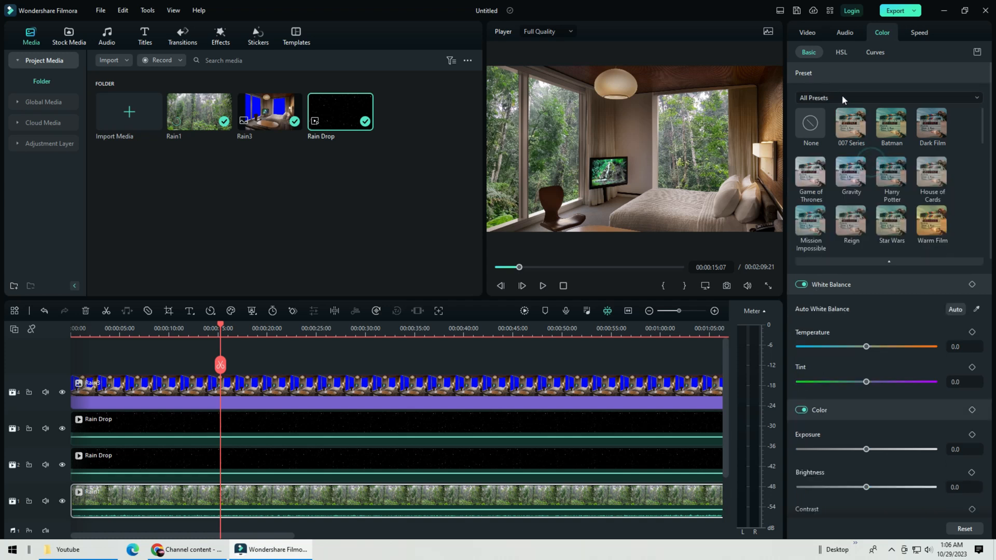
# Set Temperature -38.9, Exposure -7.3, Contrast 84, Vibrance 11 and lower highlights, shadows, whites, blacks.
pyautogui.click(886, 97)
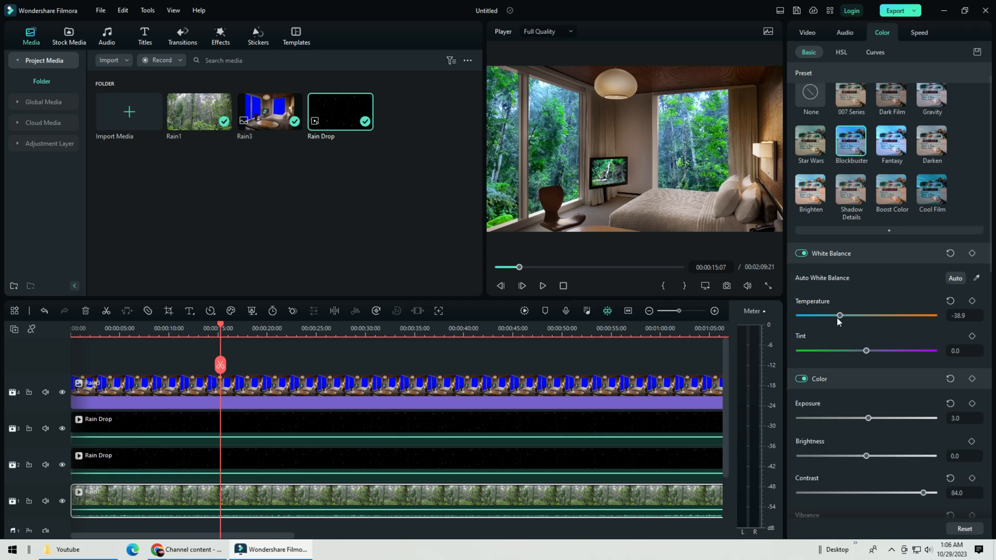
pyautogui.scroll(-3)
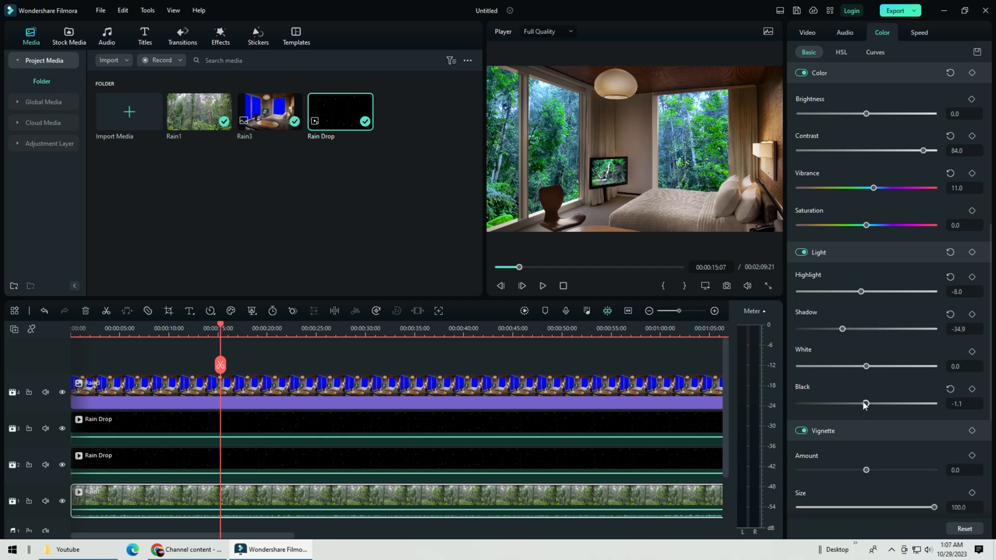
pyautogui.moveTo(865, 367); pyautogui.dragTo(859, 366)
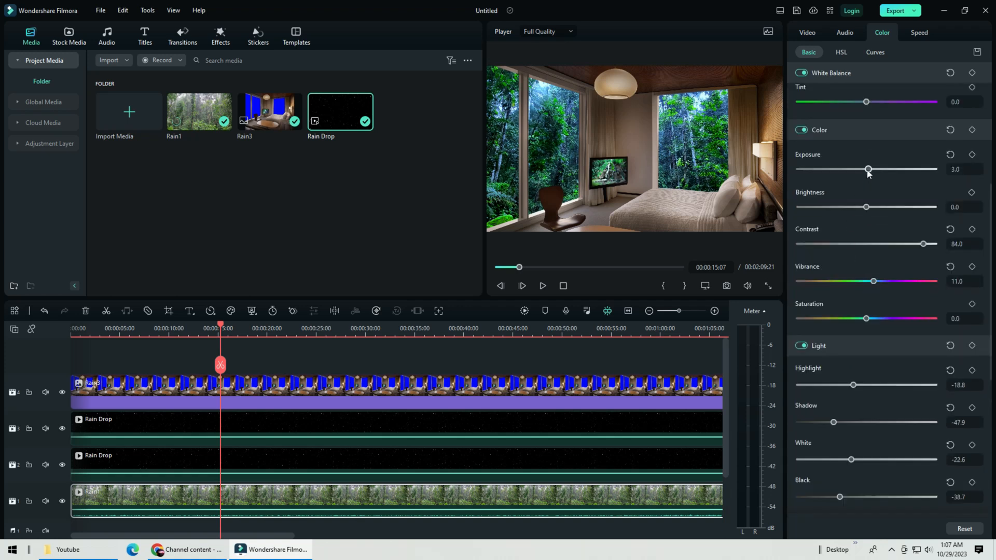
pyautogui.moveTo(868, 169); pyautogui.dragTo(860, 169)
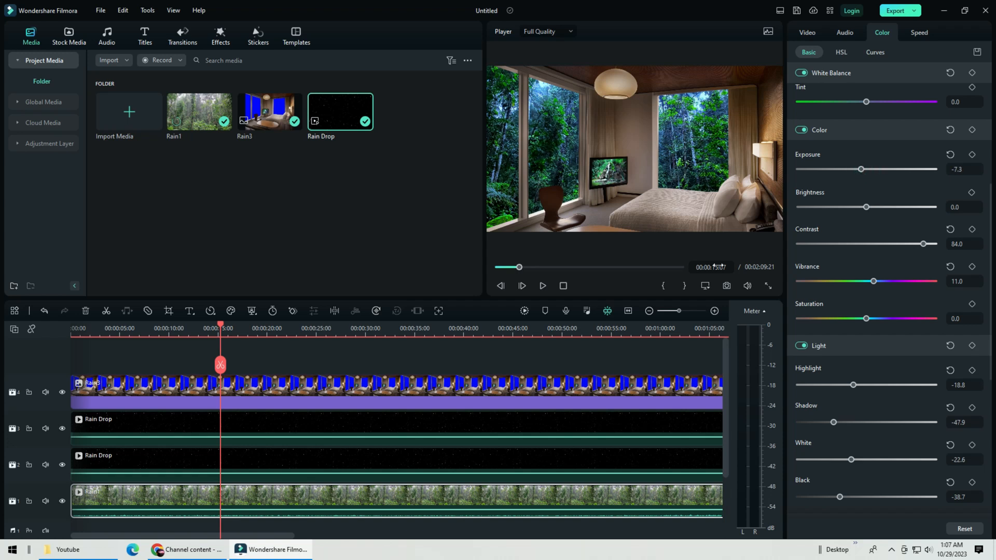
pyautogui.click(543, 286)
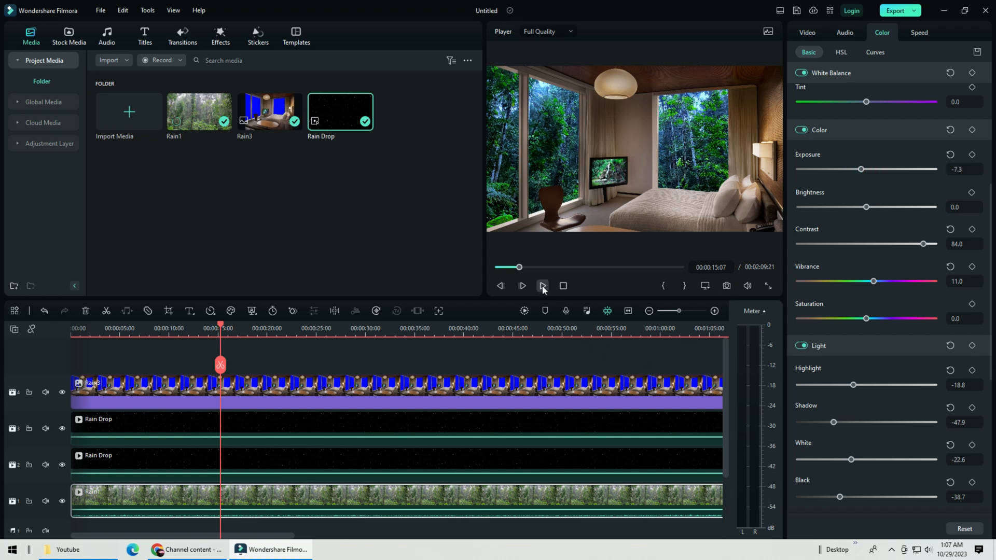
pyautogui.click(876, 52)
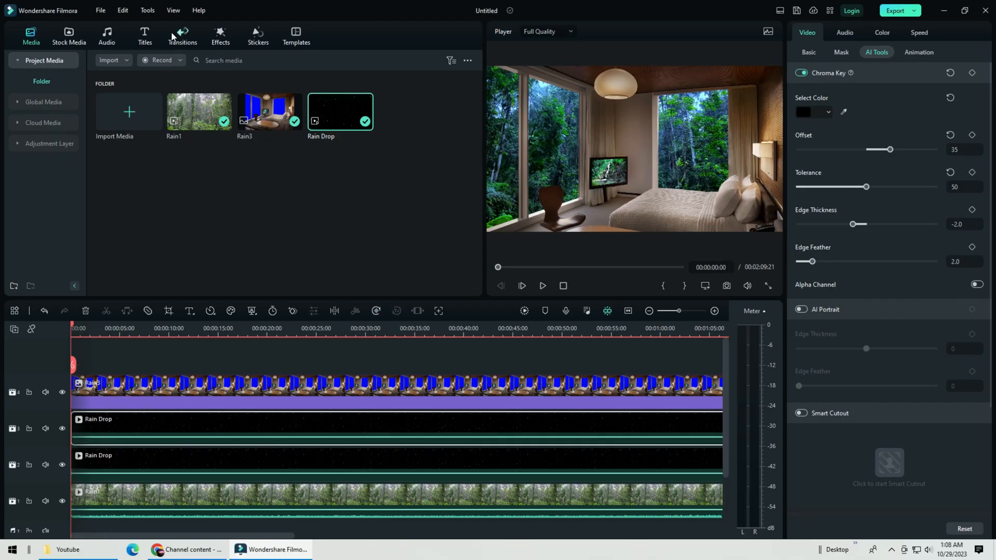
# Search Effects for "rain" and place Cinematic Filters Pack Overlay 10 on a new track, previewing it.
pyautogui.click(220, 35)
pyautogui.write('r')
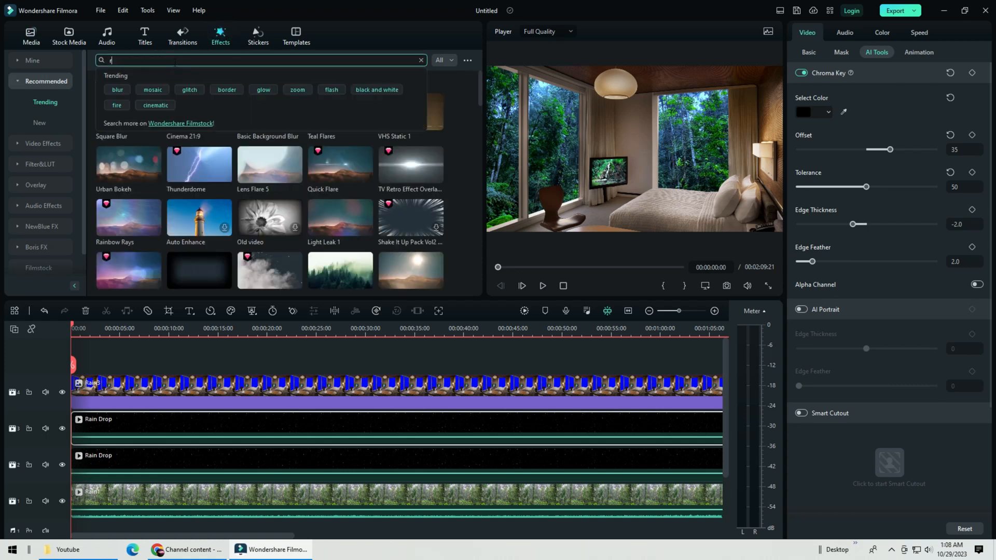
pyautogui.write('ain')
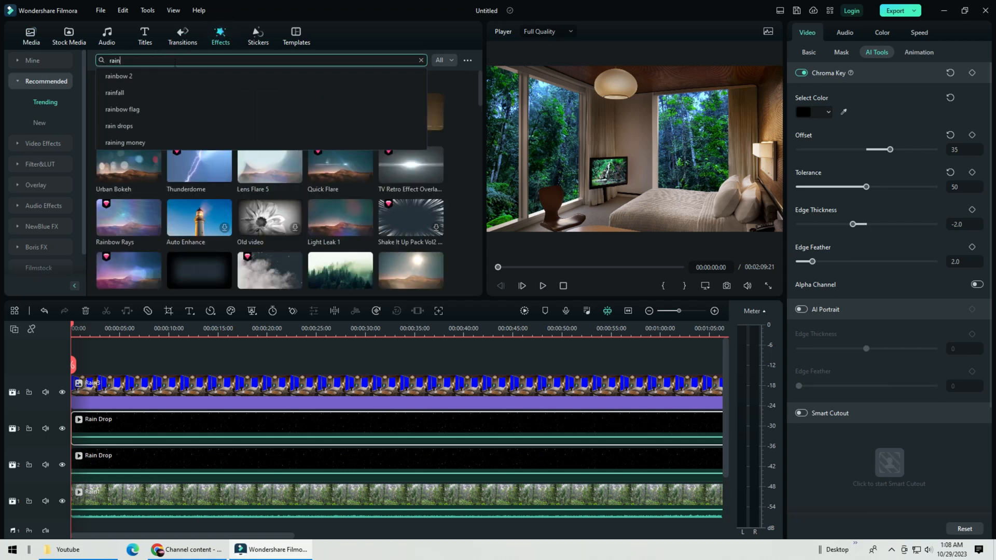
pyautogui.moveTo(453, 100)
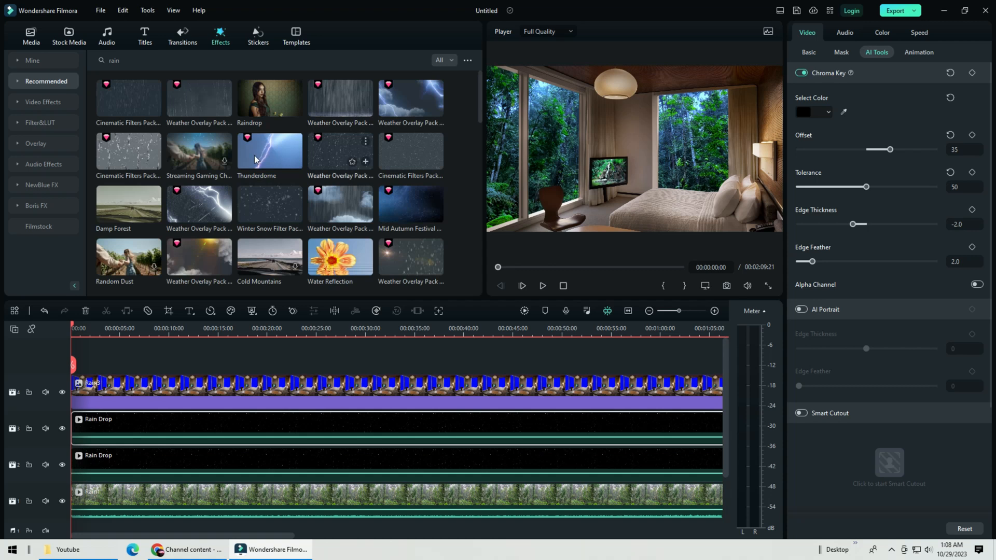
pyautogui.click(541, 286)
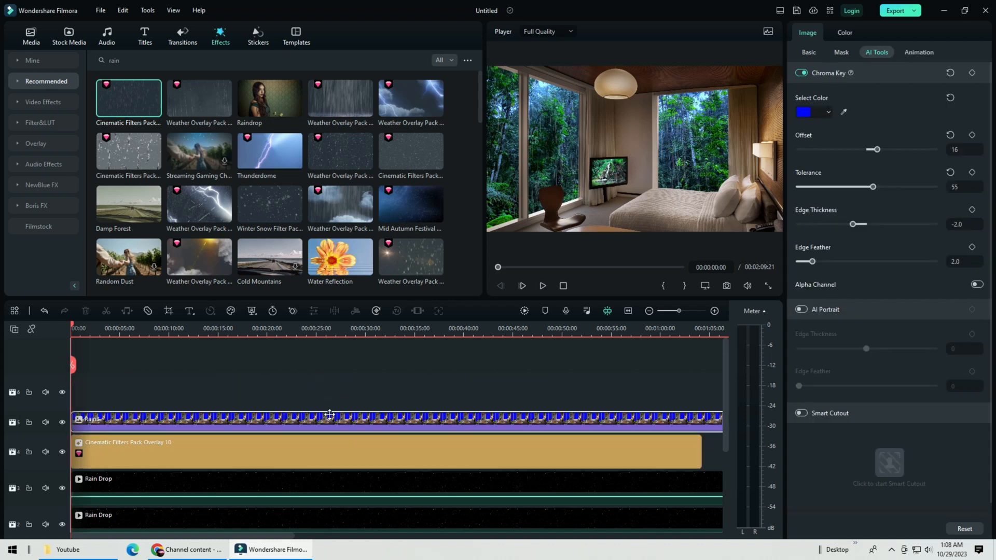
pyautogui.click(541, 286)
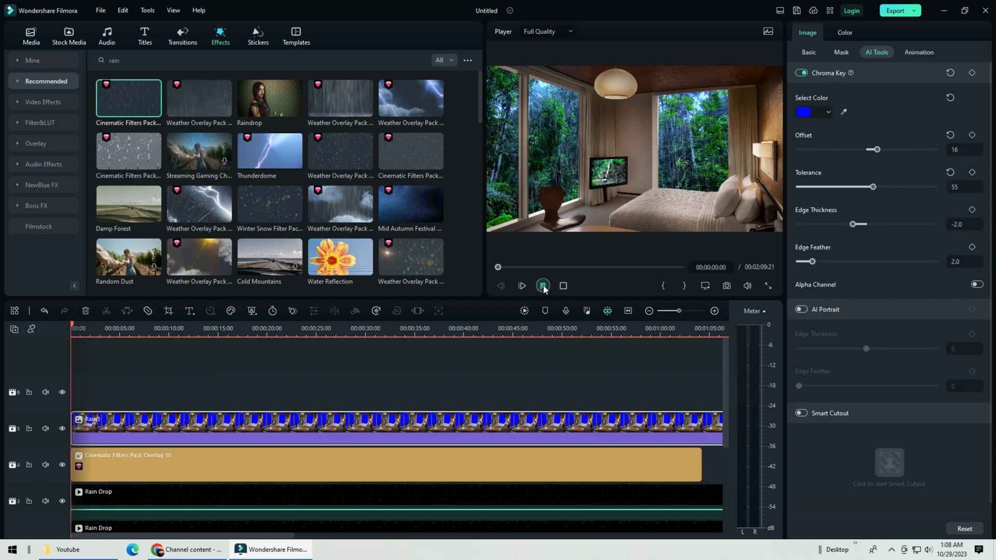
pyautogui.click(543, 285)
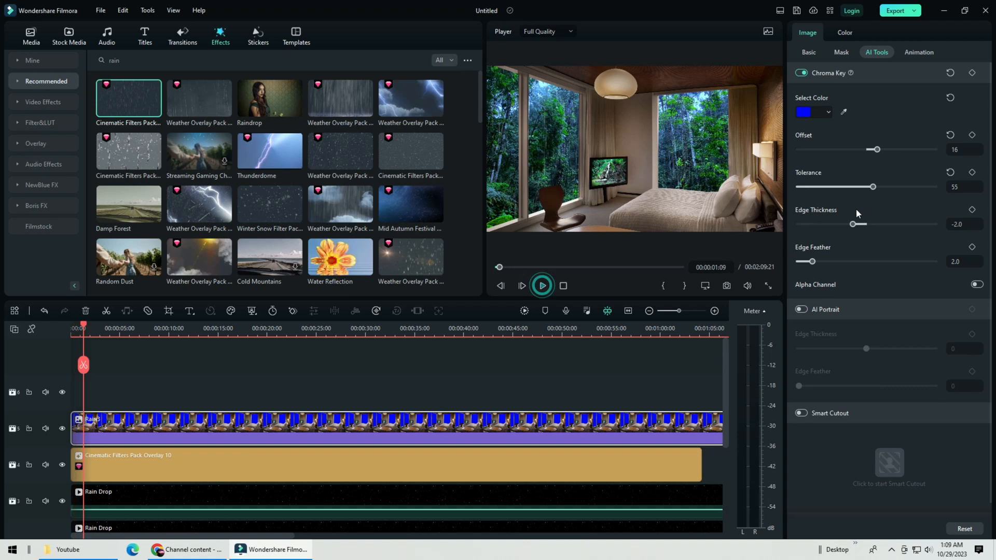
pyautogui.click(541, 285)
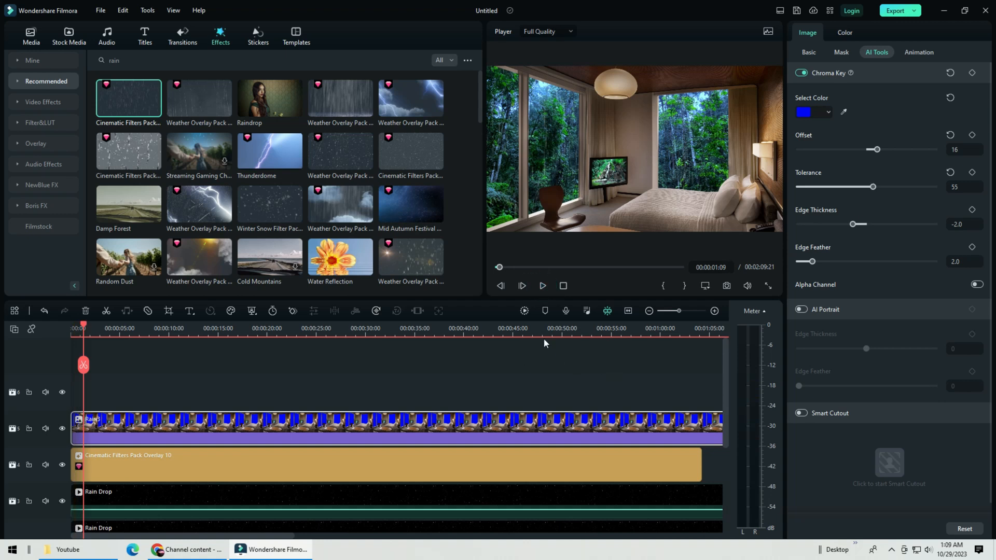
# Lower the overlay's Effects Opacity from 100 to 33, checking playback along the way.
pyautogui.click(429, 459)
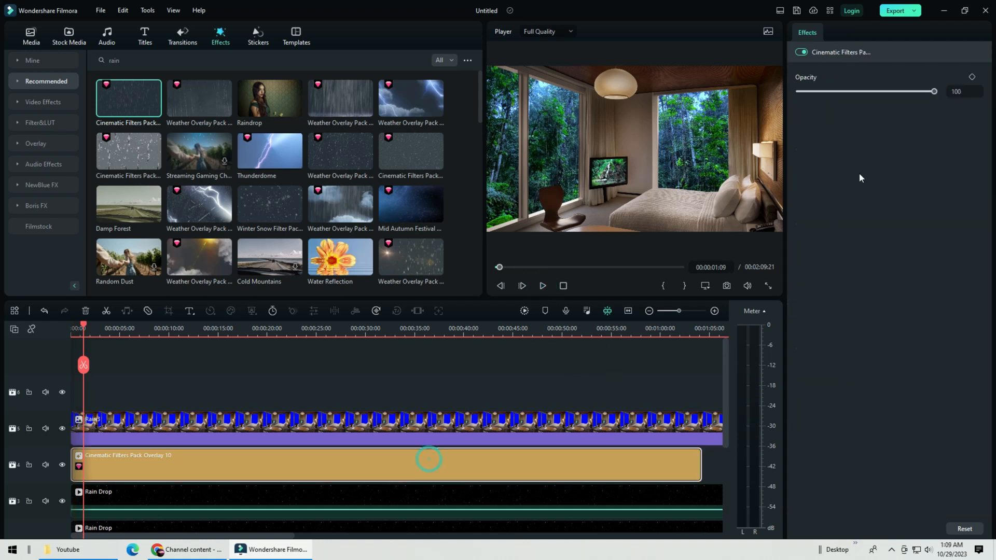
pyautogui.moveTo(933, 91); pyautogui.dragTo(889, 92)
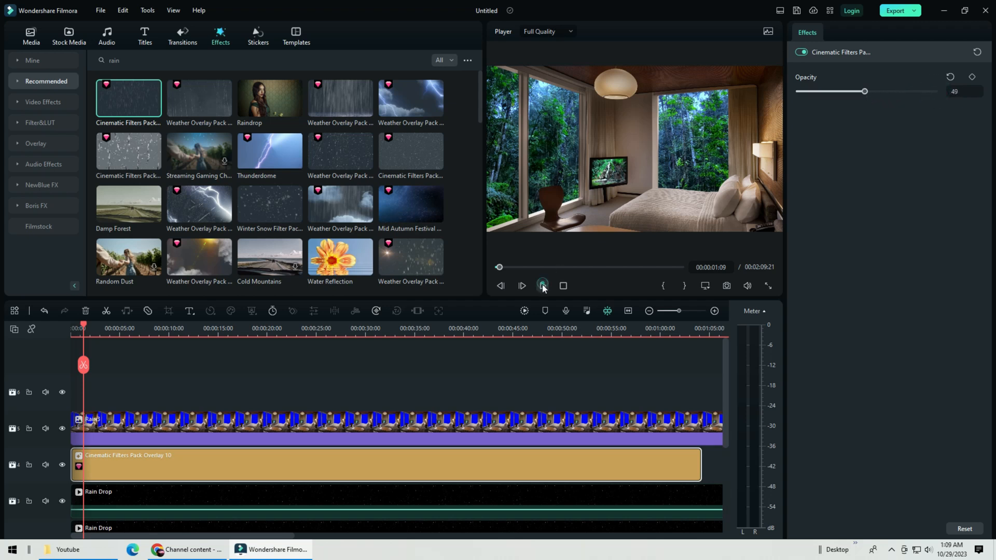
pyautogui.click(541, 287)
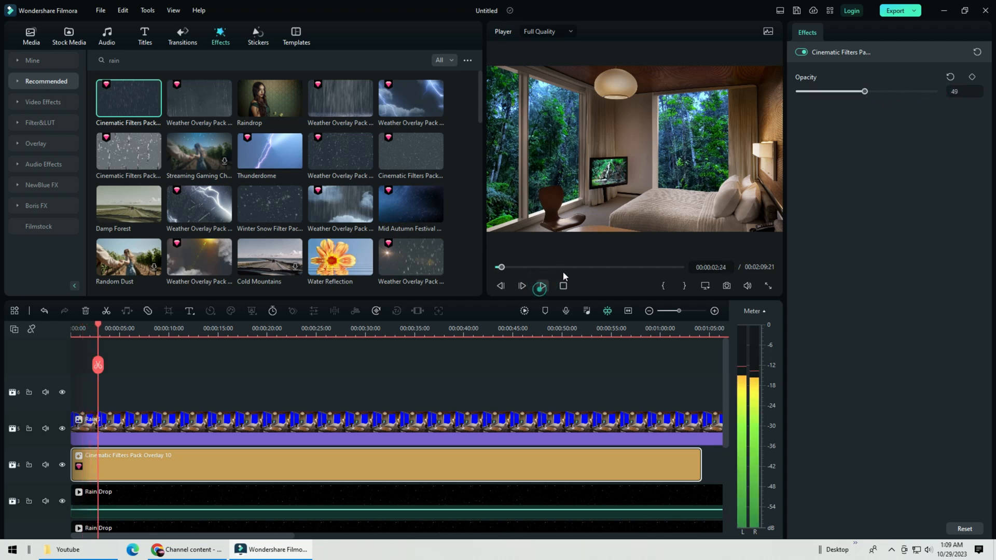
pyautogui.moveTo(864, 91); pyautogui.dragTo(839, 92)
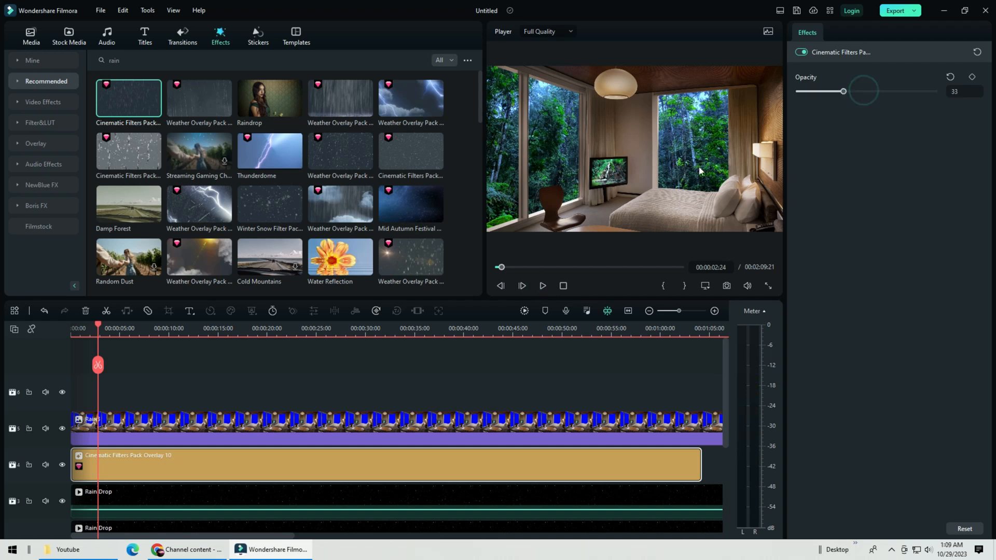
pyautogui.click(542, 286)
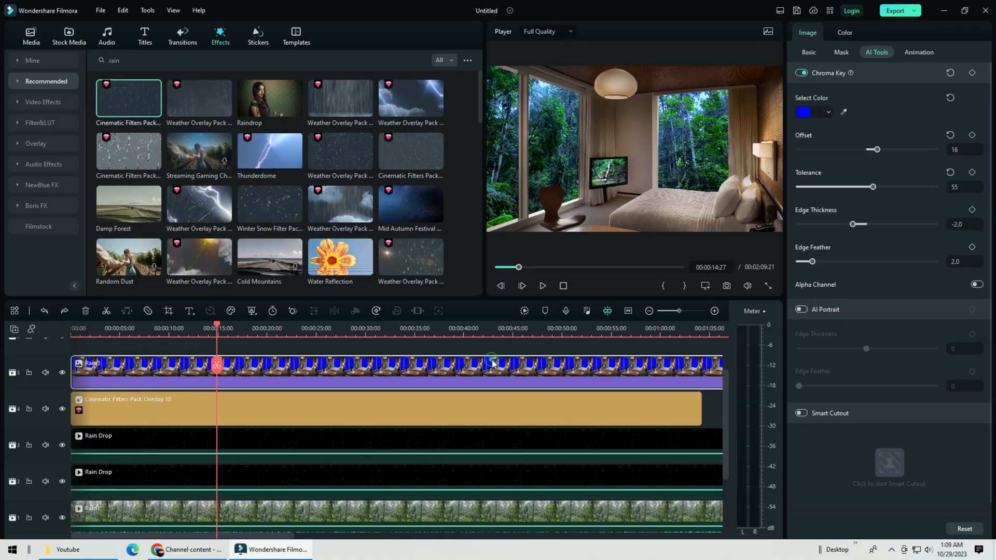
# Apply the saved cool grade to Rain3, then drop Exposure to -13.4, Black to -30.3 and Shadow to -41.
pyautogui.click(844, 33)
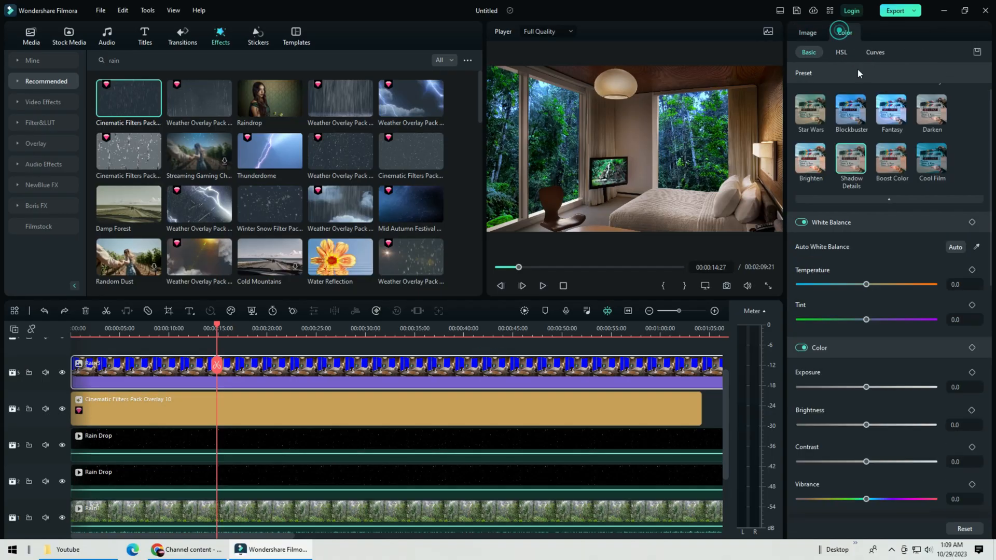
pyautogui.click(850, 108)
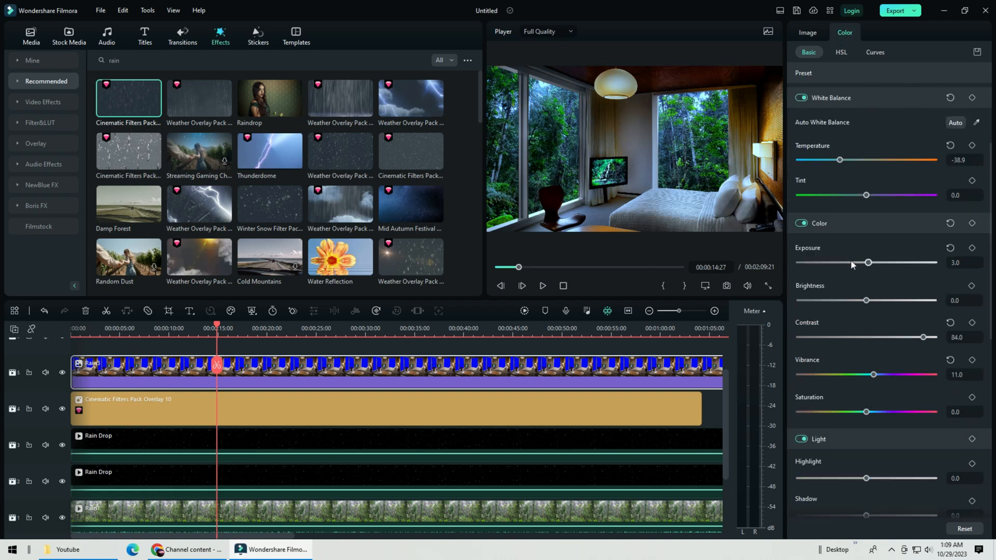
pyautogui.moveTo(867, 263); pyautogui.dragTo(857, 262)
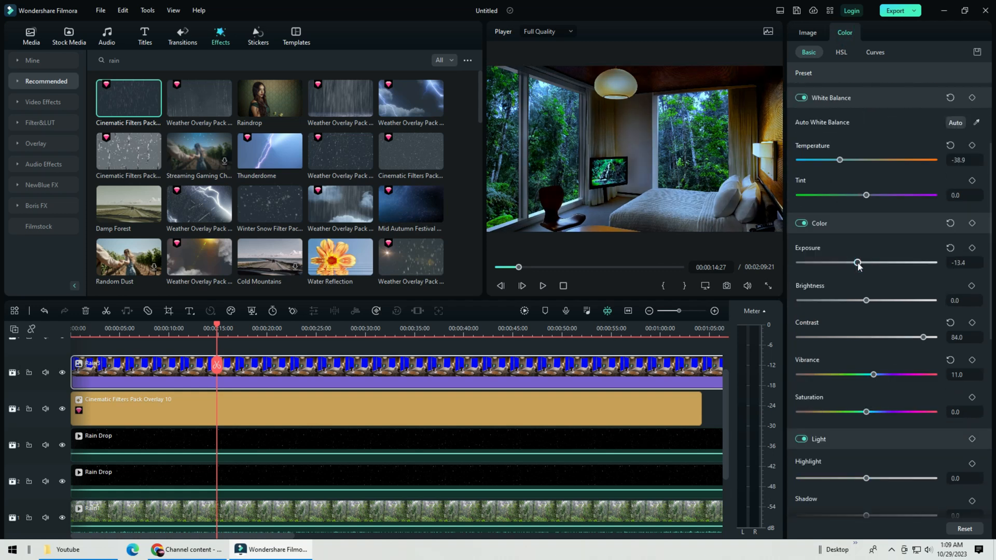
pyautogui.scroll(-3)
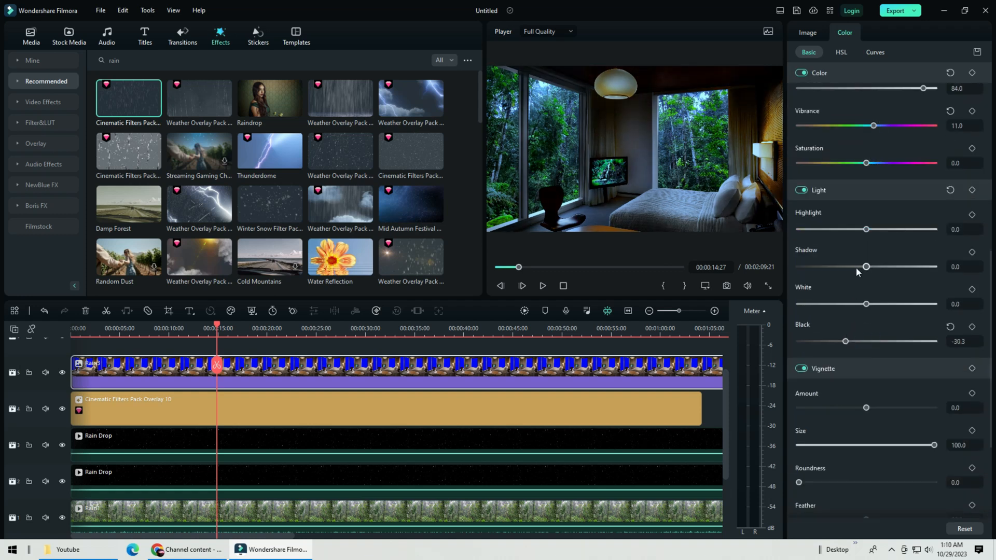
pyautogui.moveTo(865, 266); pyautogui.dragTo(838, 266)
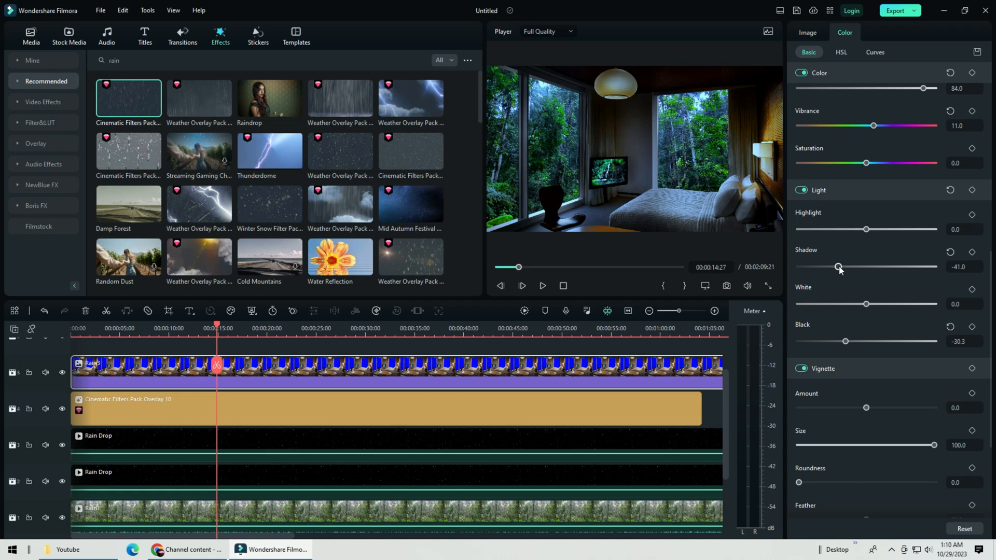